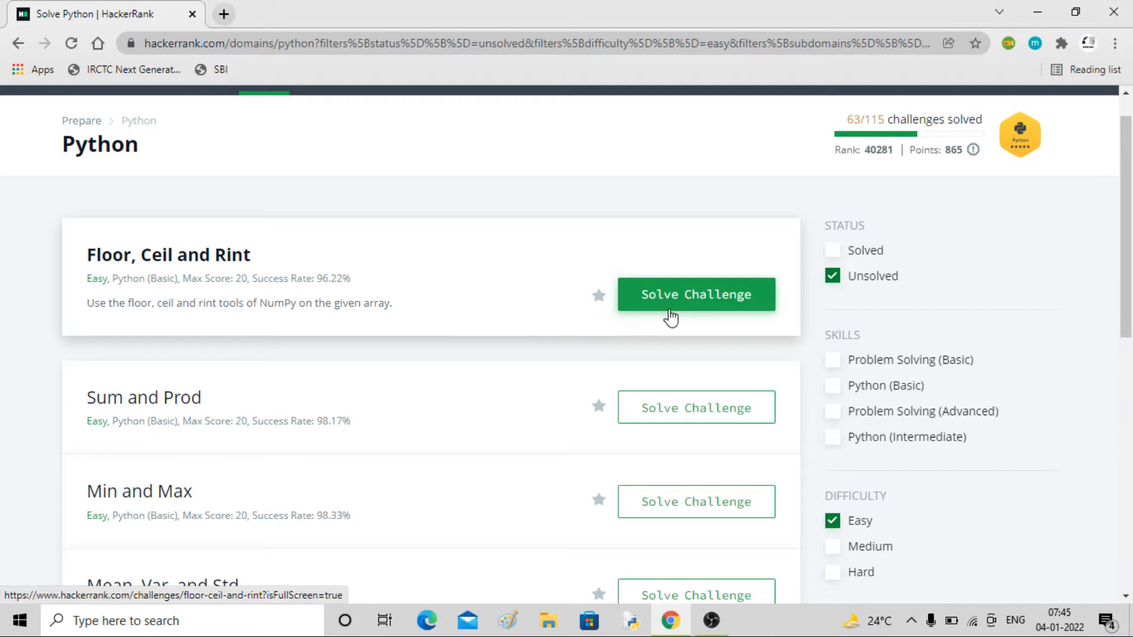
Open the 'Floor, Ceil and Rint' challenge from the unsolved easy Python problems.
left_click(694, 294)
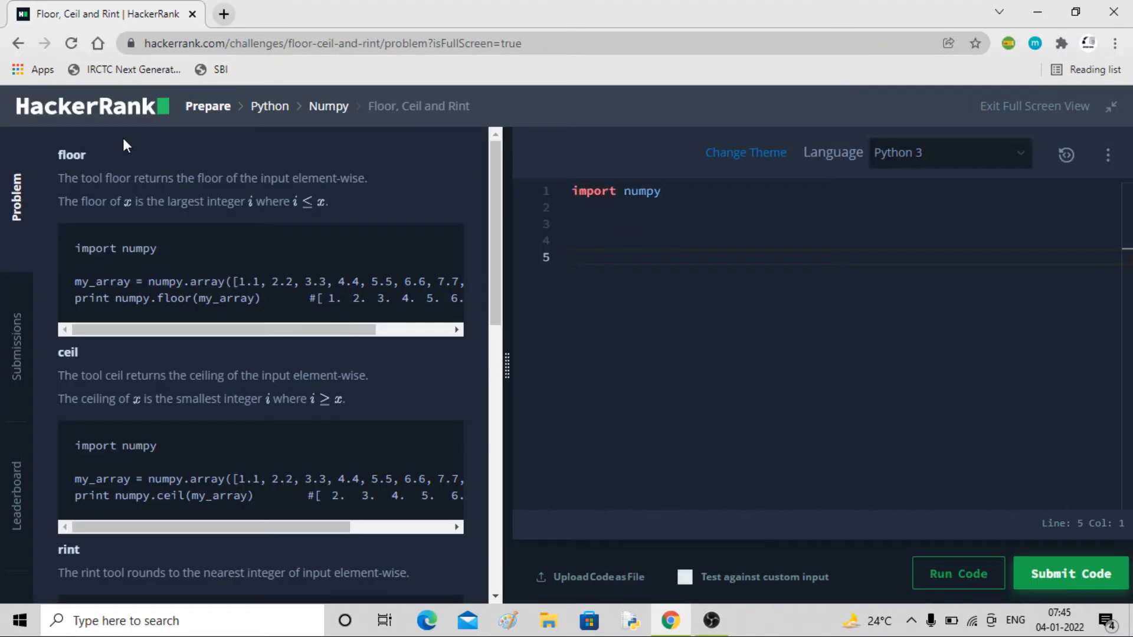
scroll("down", 3)
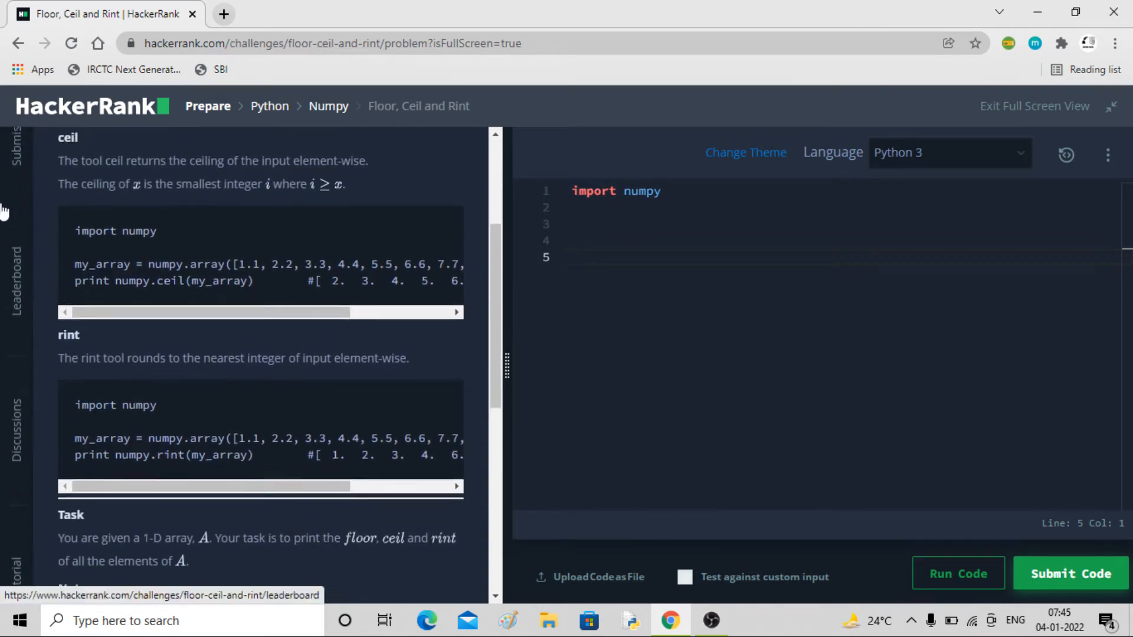
scroll("down", 3)
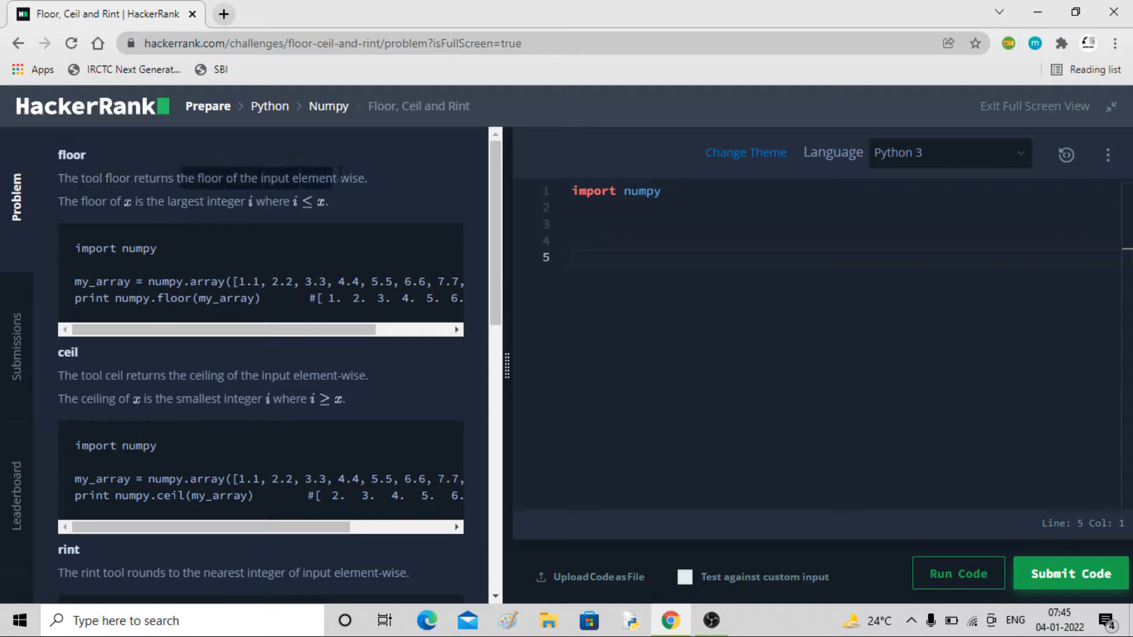
mouse_move(374, 179)
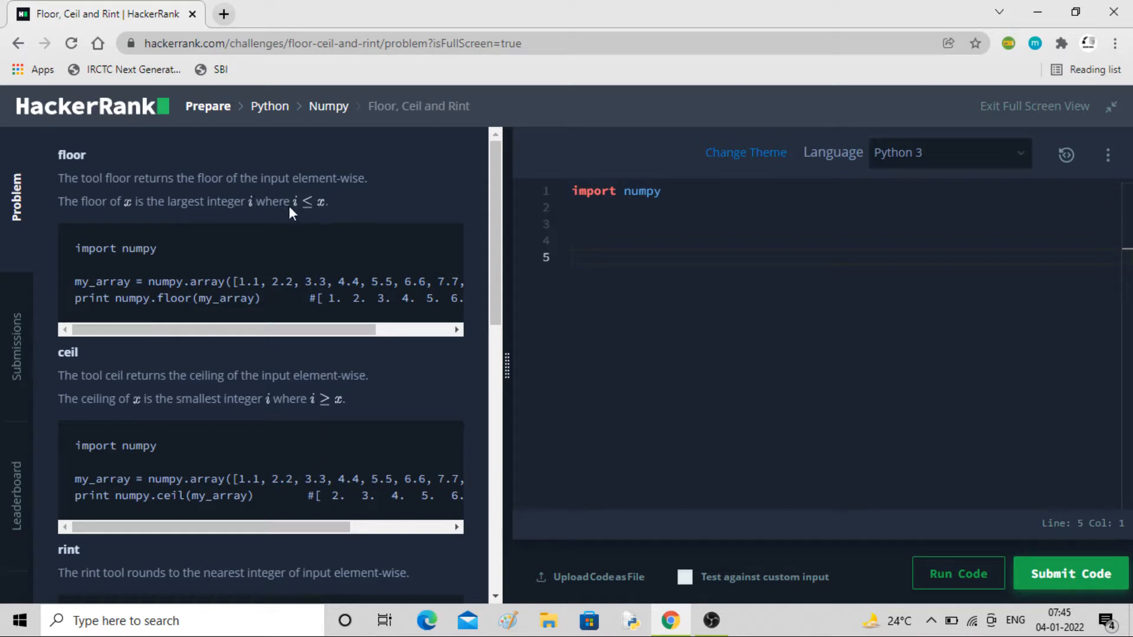
mouse_move(174, 275)
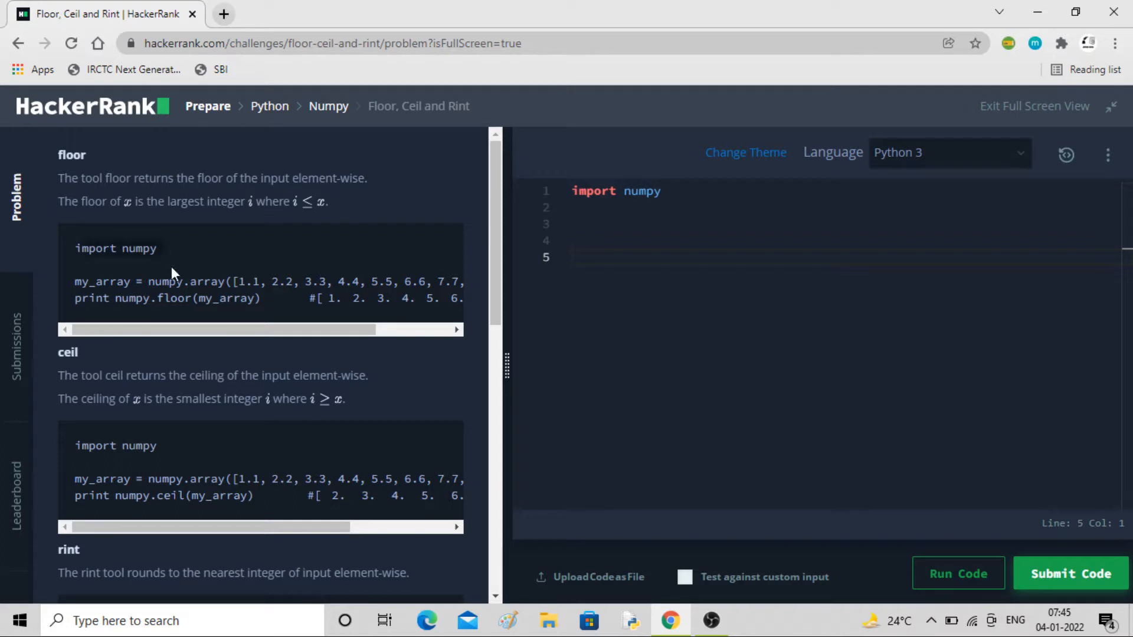
mouse_move(375, 276)
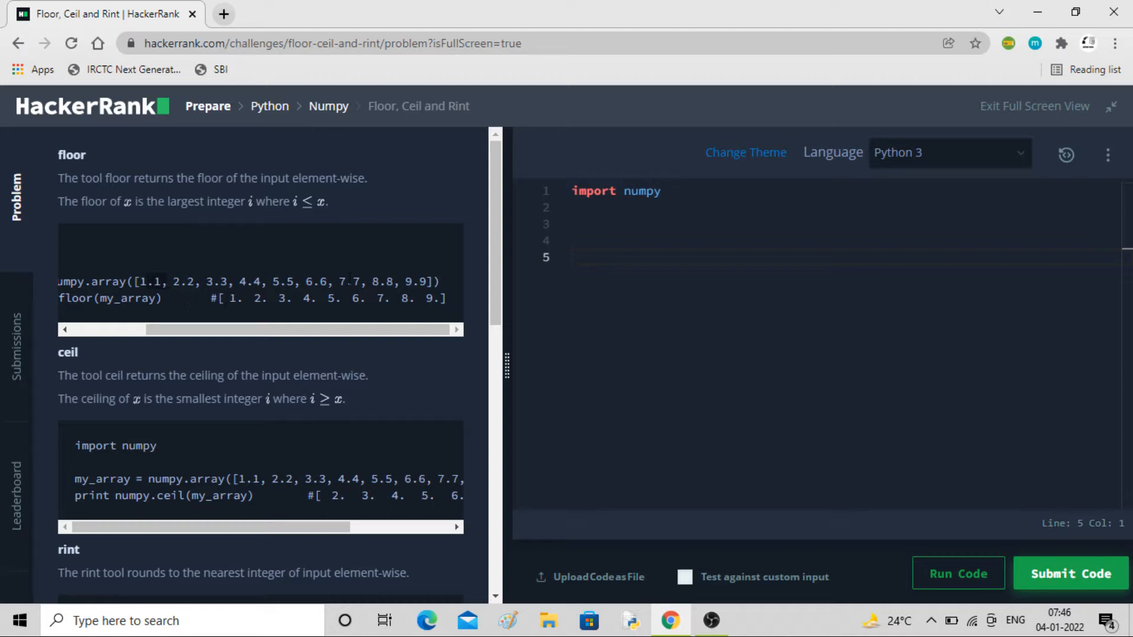
mouse_move(356, 242)
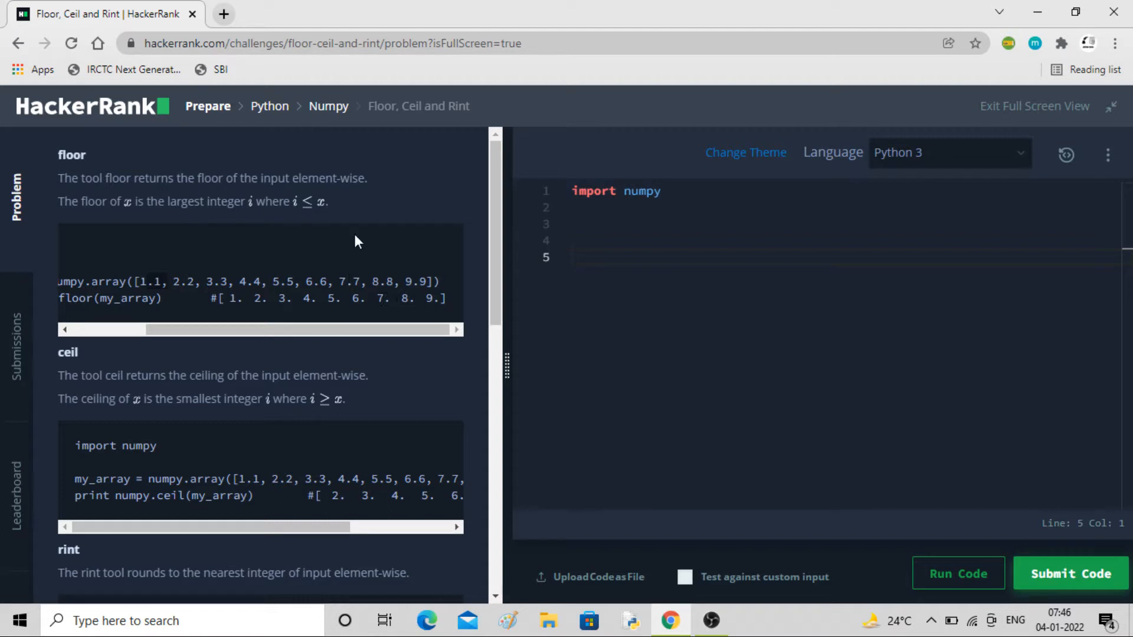
mouse_move(289, 317)
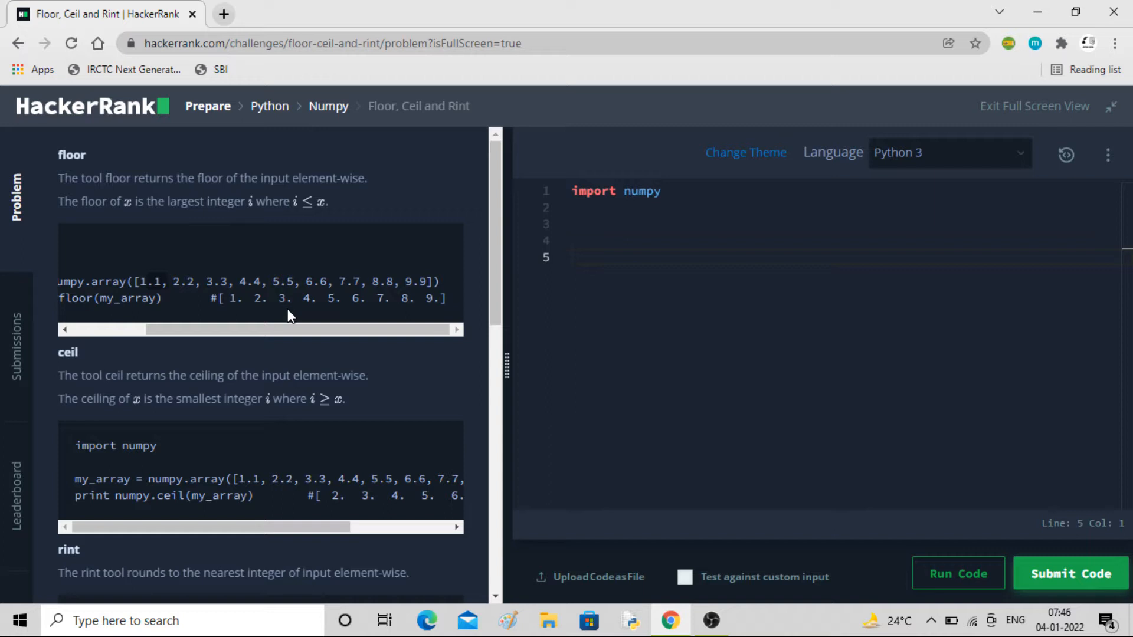
left_click_drag(259, 329, 98, 329)
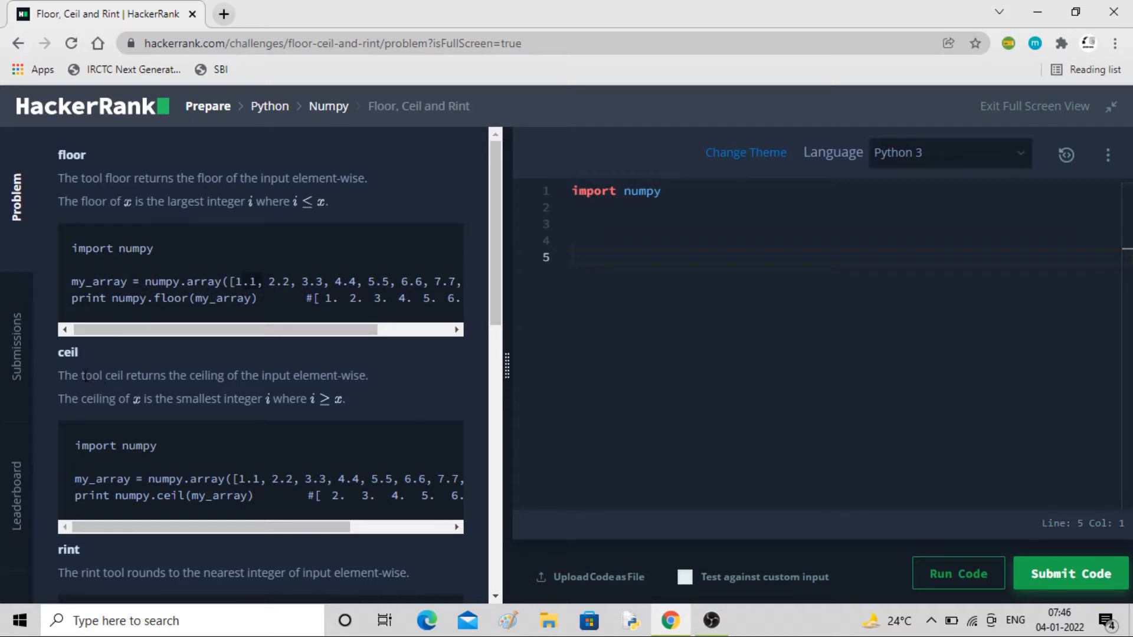
left_click_drag(81, 375, 296, 376)
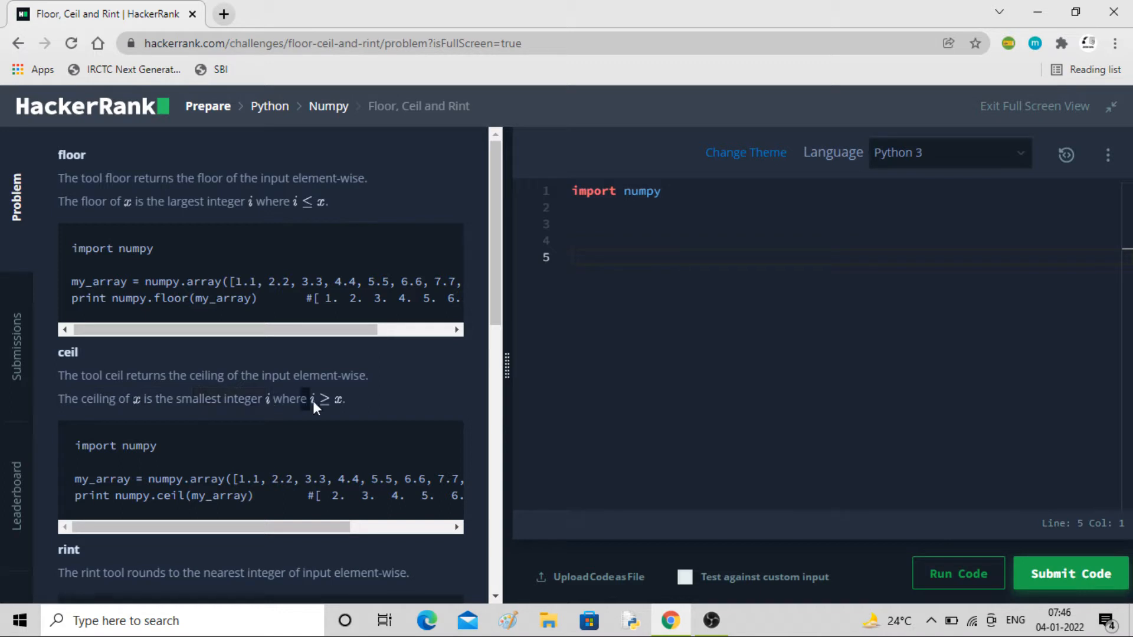
mouse_move(359, 406)
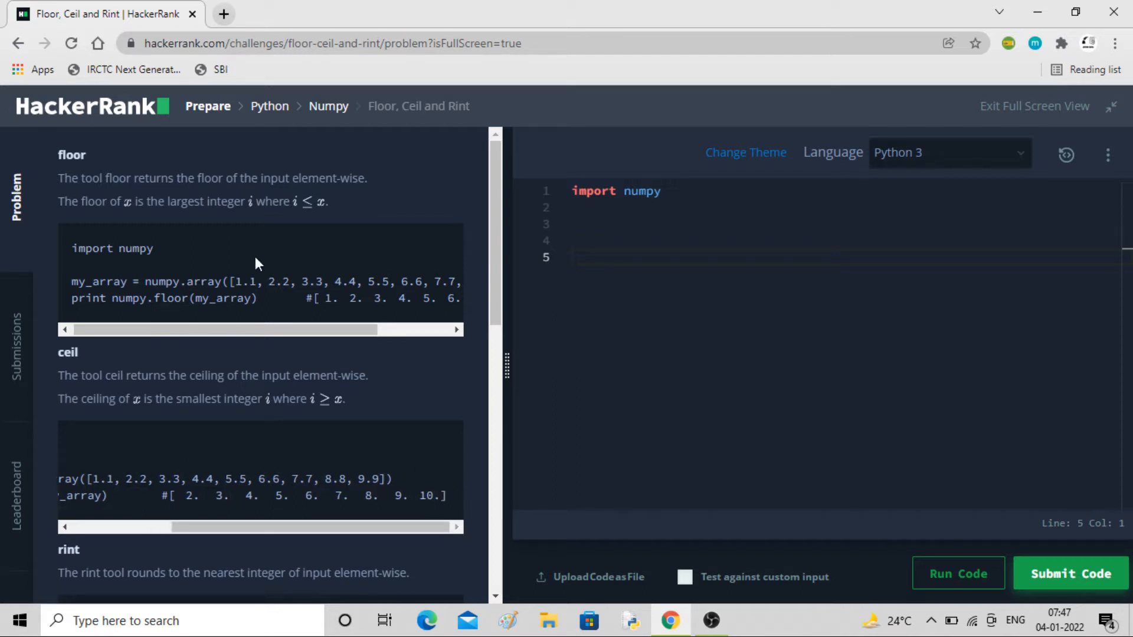
scroll("down", 3)
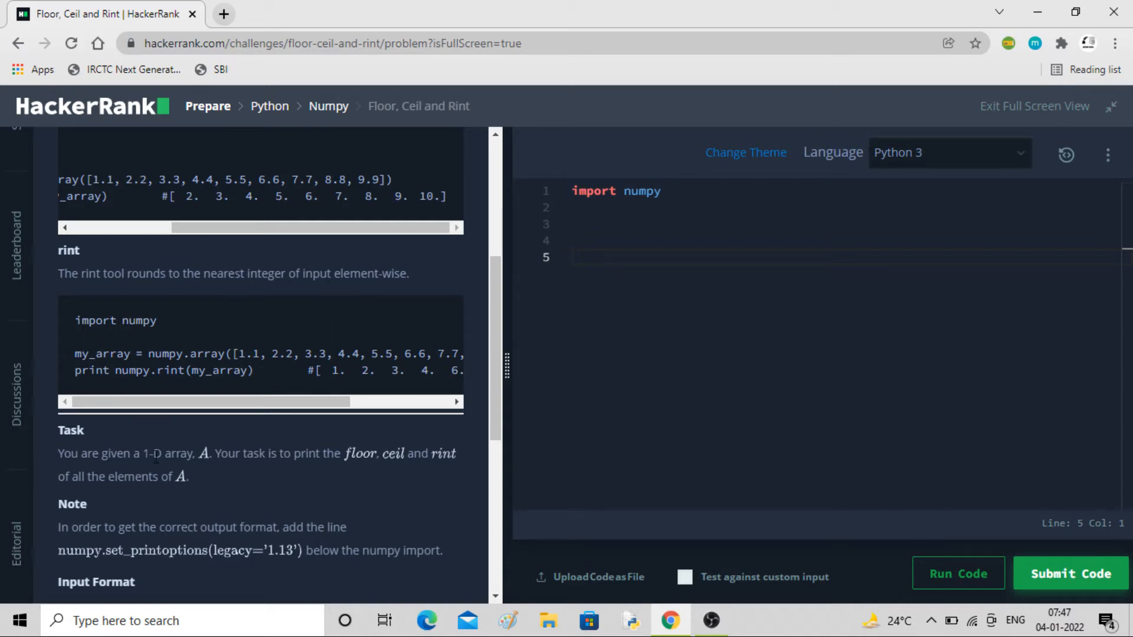
mouse_move(181, 426)
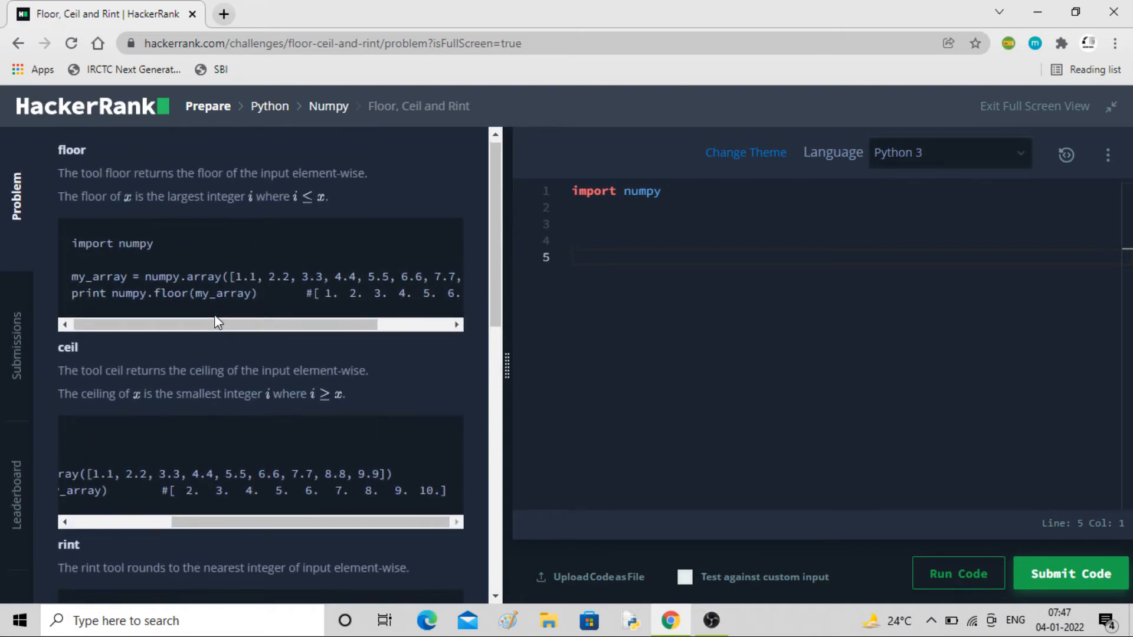
Review the input/output format and begin line 2 with 'a = list'.
scroll("down", 3)
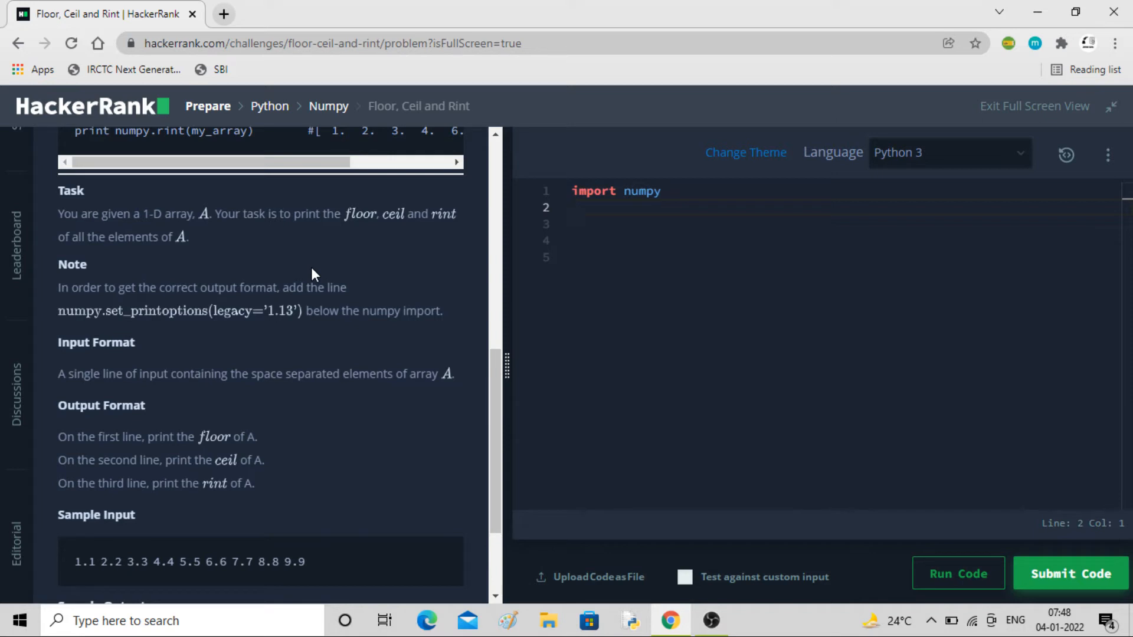
mouse_move(143, 340)
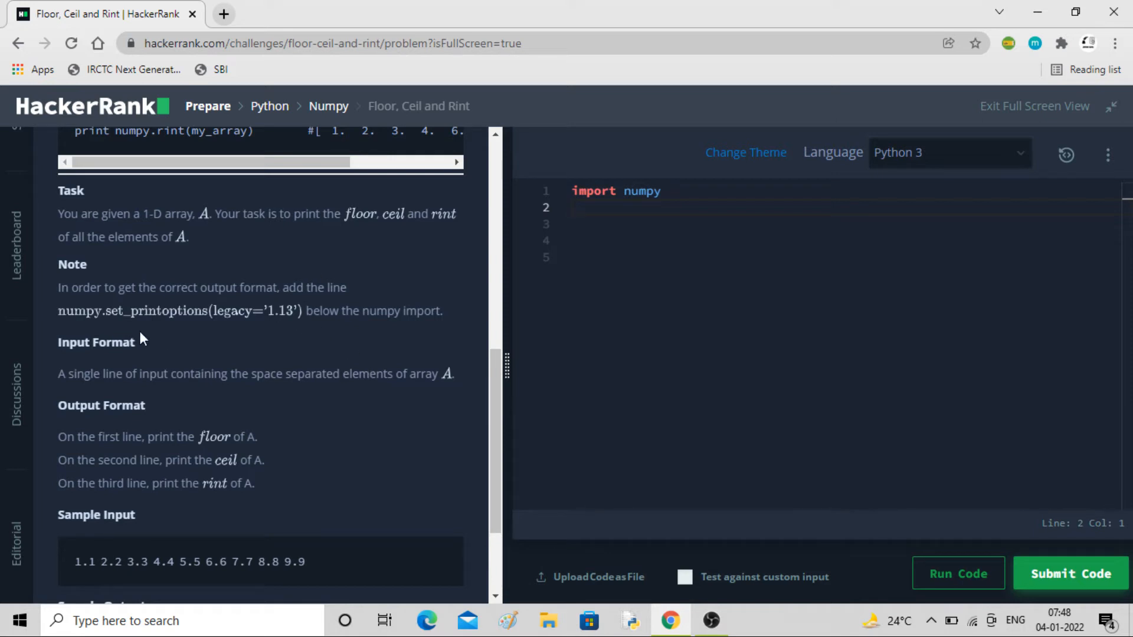
left_click_drag(58, 375, 286, 374)
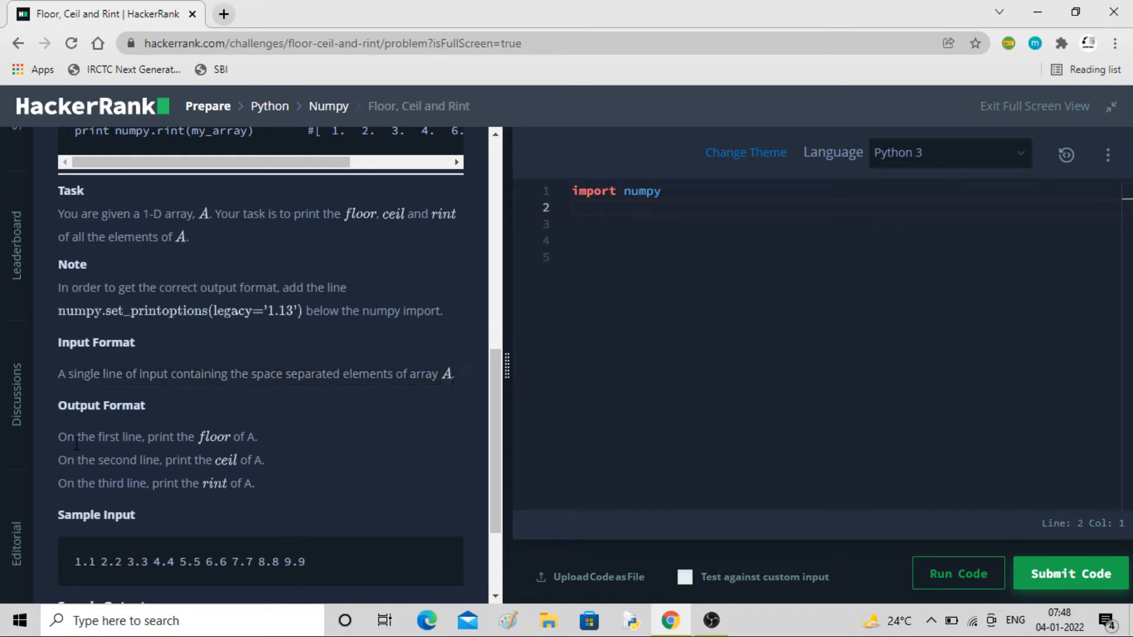
scroll("down", 3)
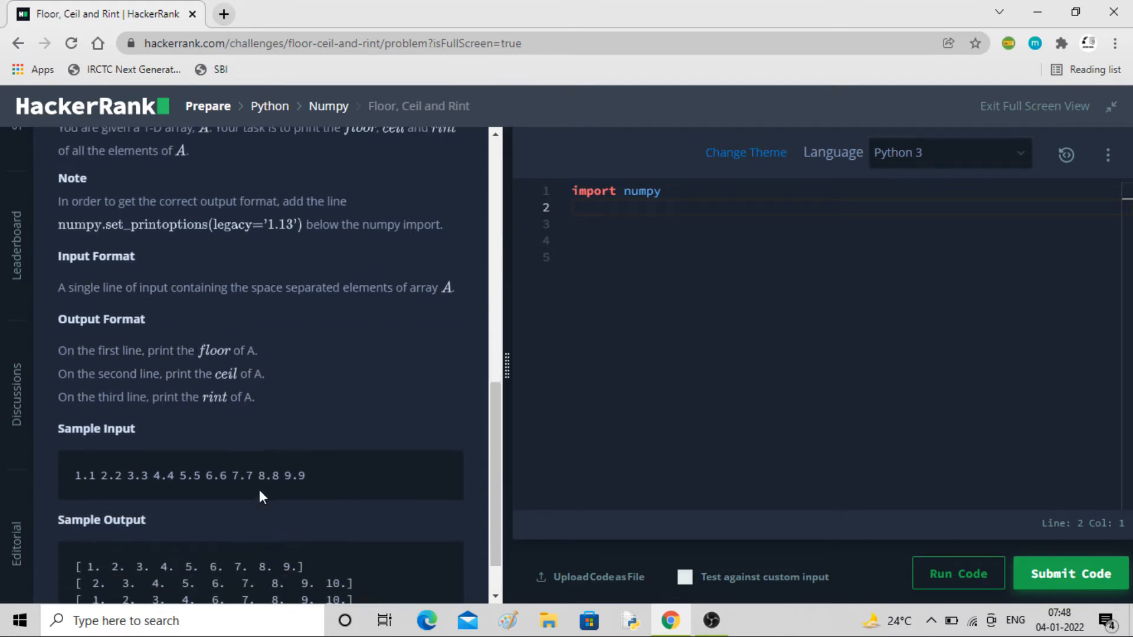
scroll("down", 3)
type("a = list")
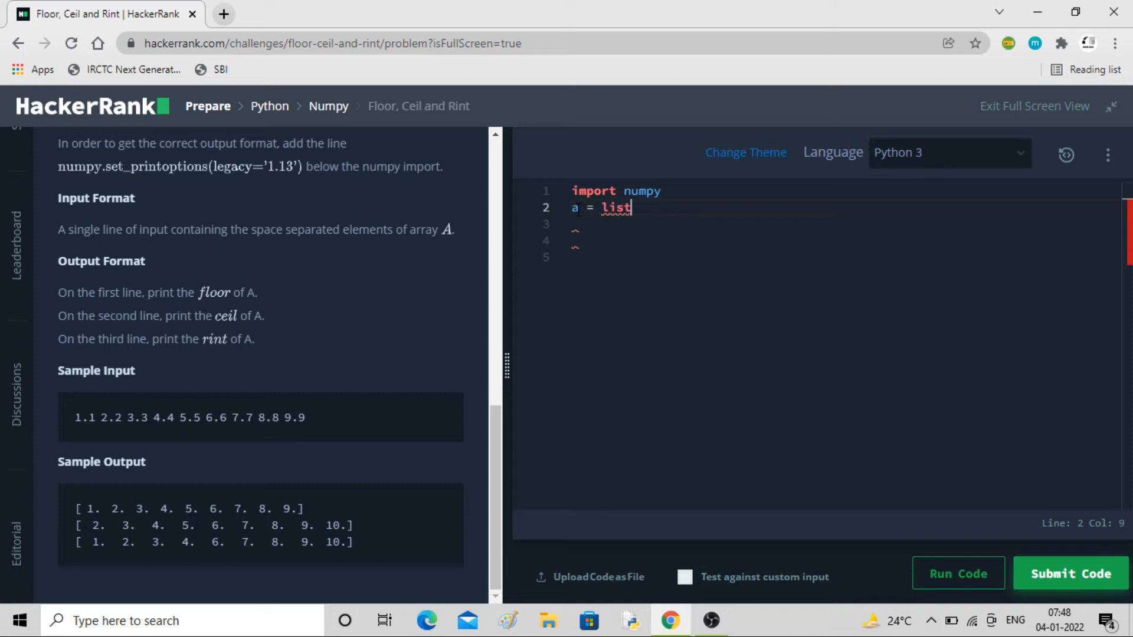
Complete line 2 as 'a = list(map(float, input().split()))'.
type("(")
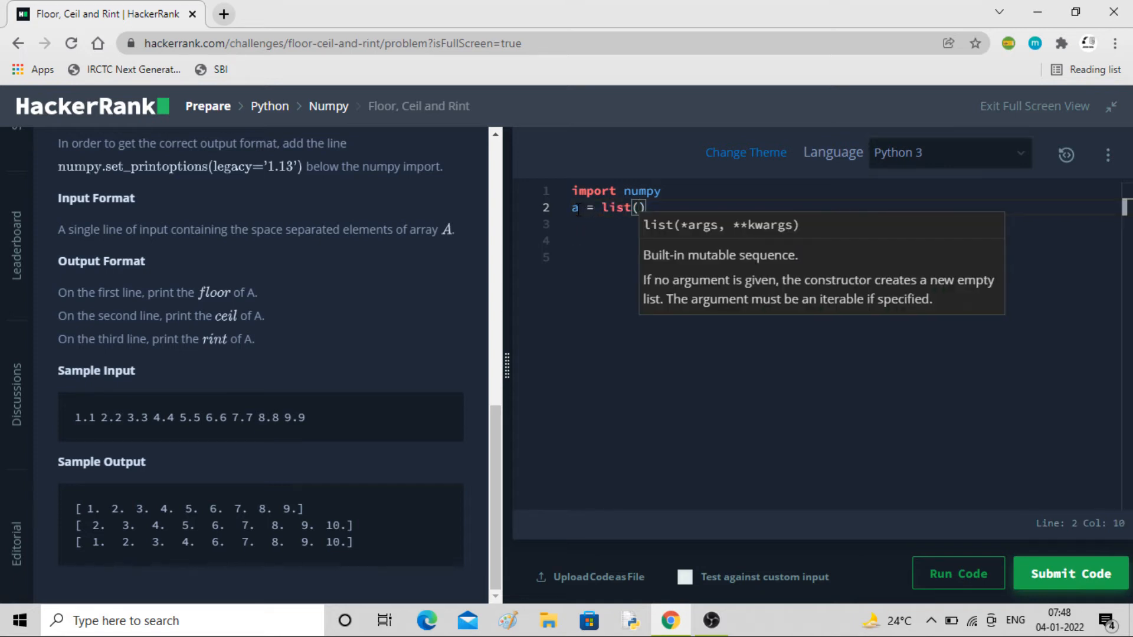
type("map()")
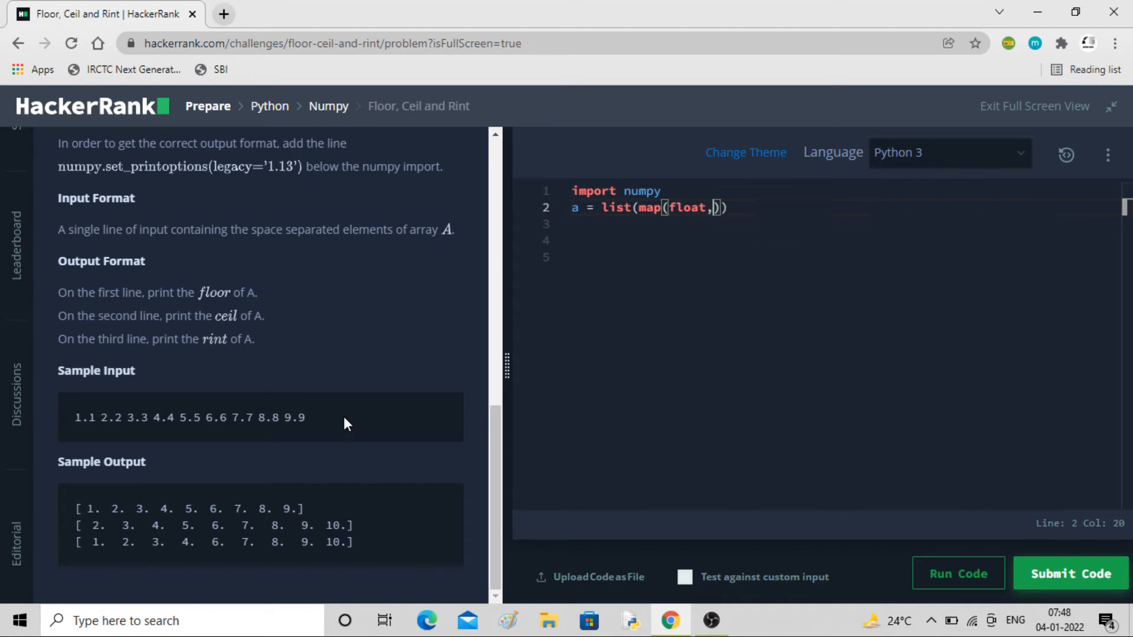
type("input().")
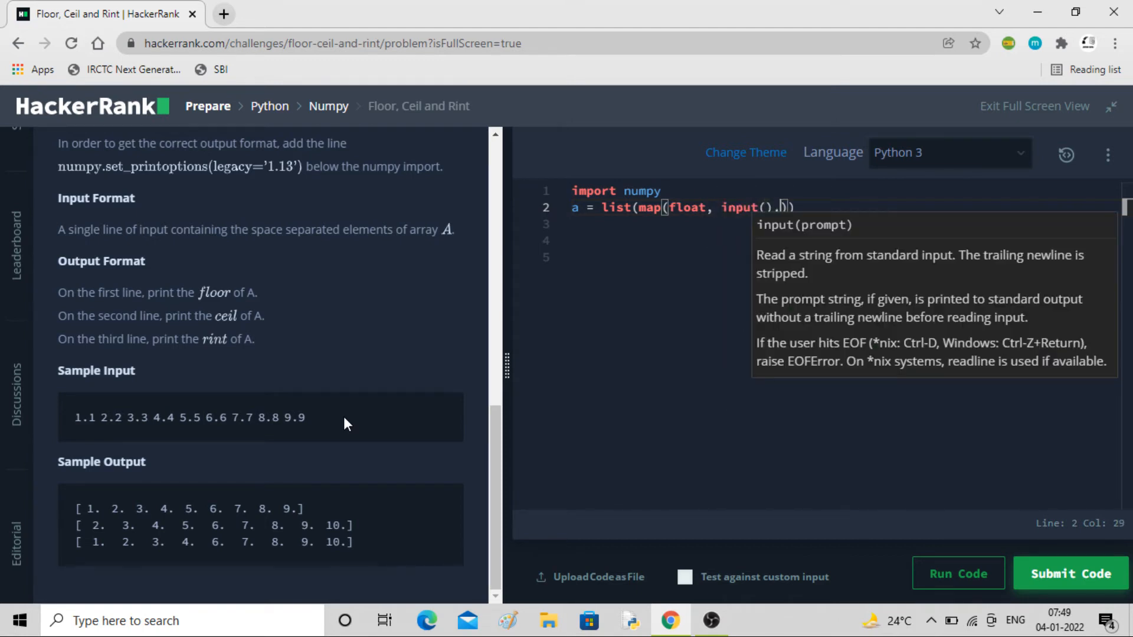
type("split(")
left_click(845, 223)
type("a =")
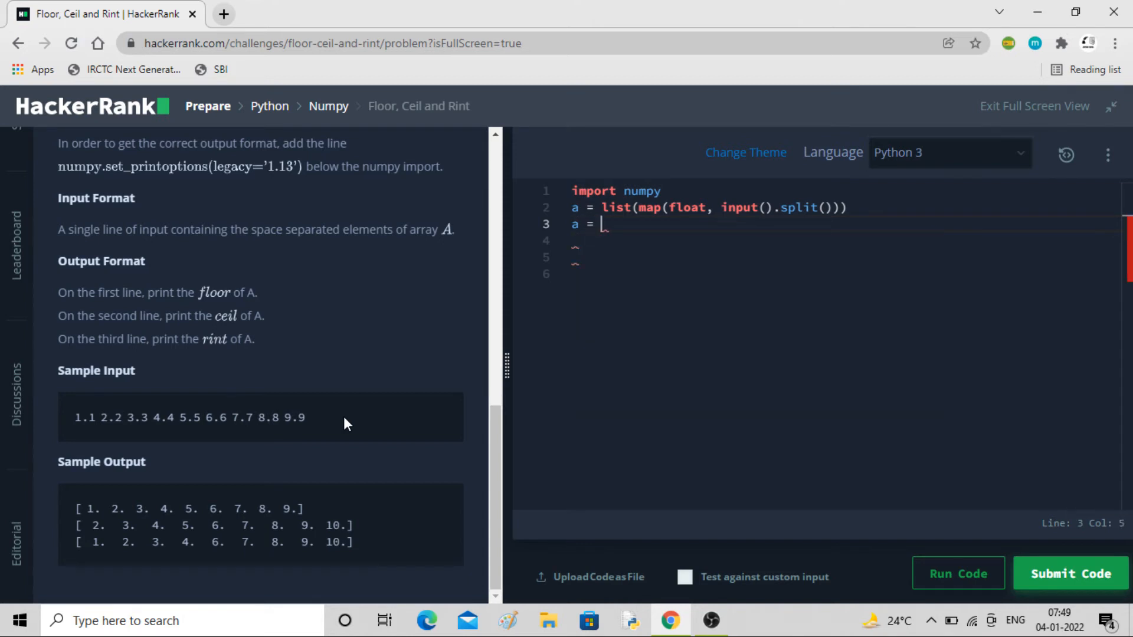
Write line 3 converting a with numpy.array(a) and start a print line.
type("numpy")
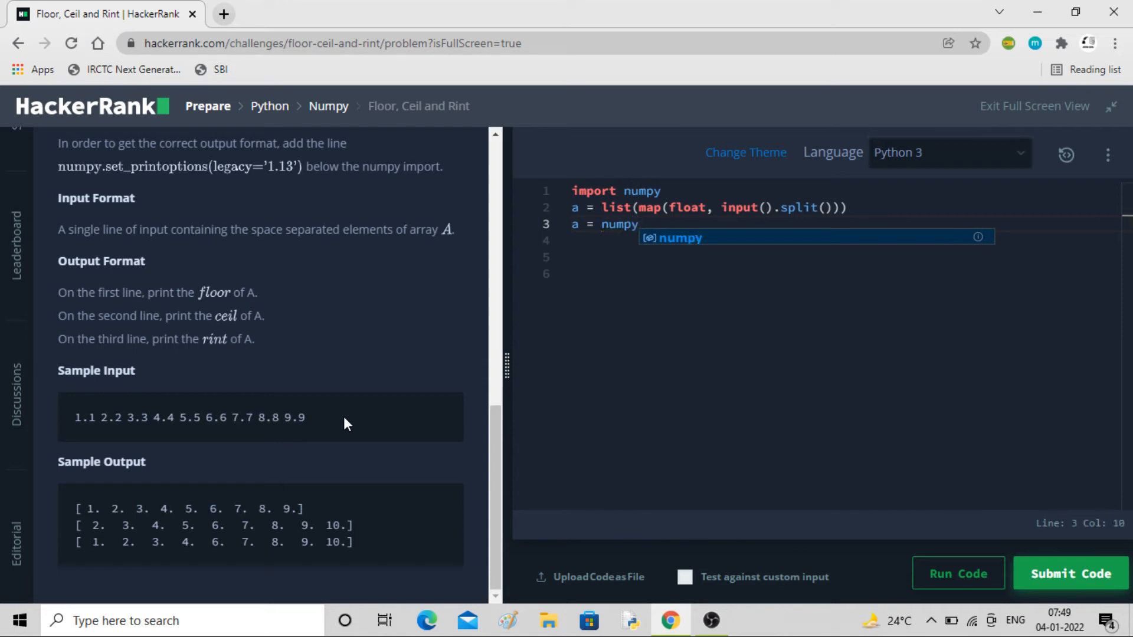
type(".array")
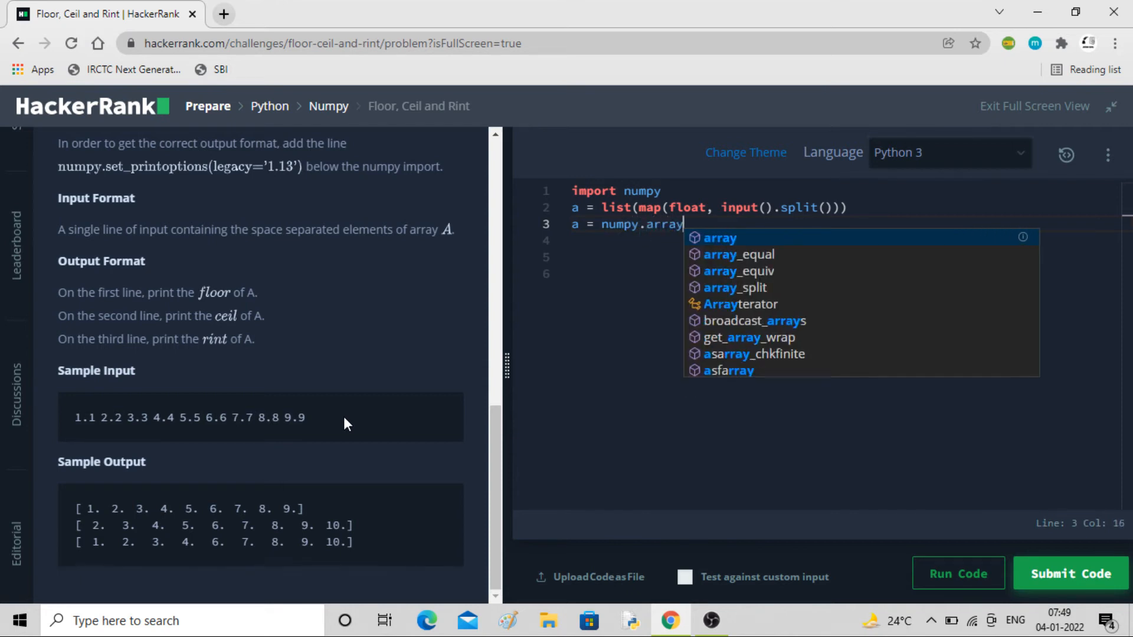
type("(")
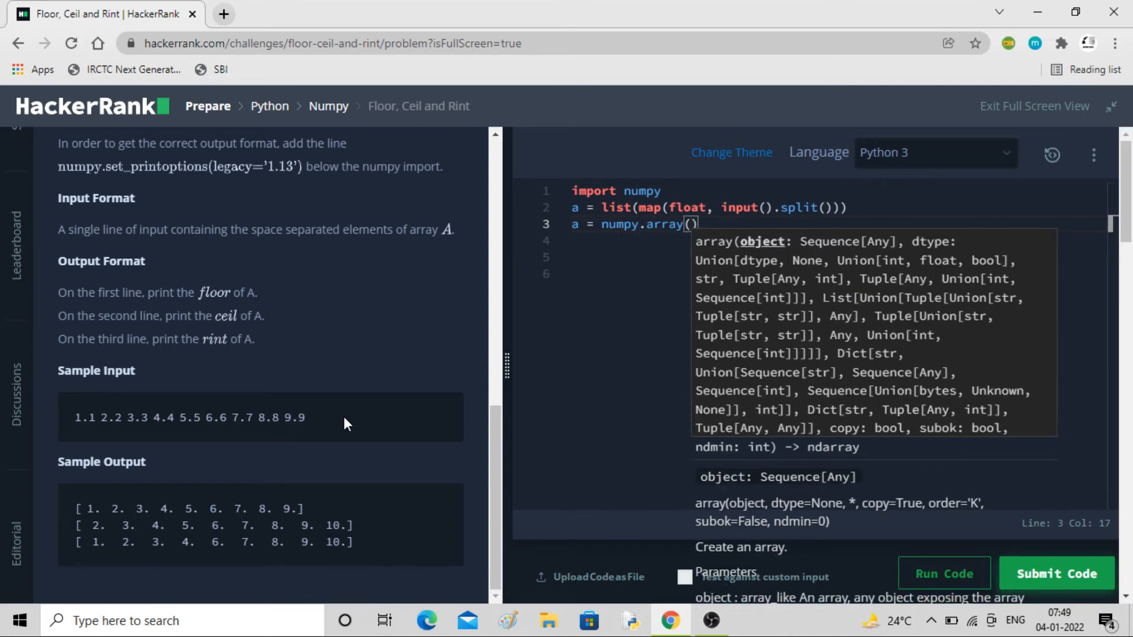
type("a")
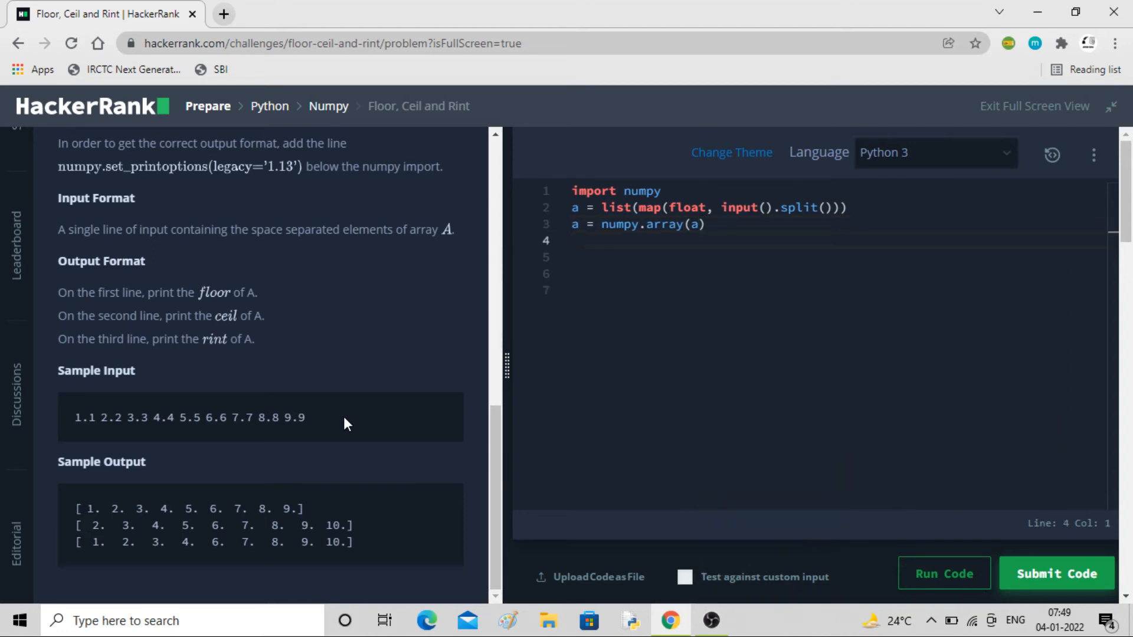
type("print(")
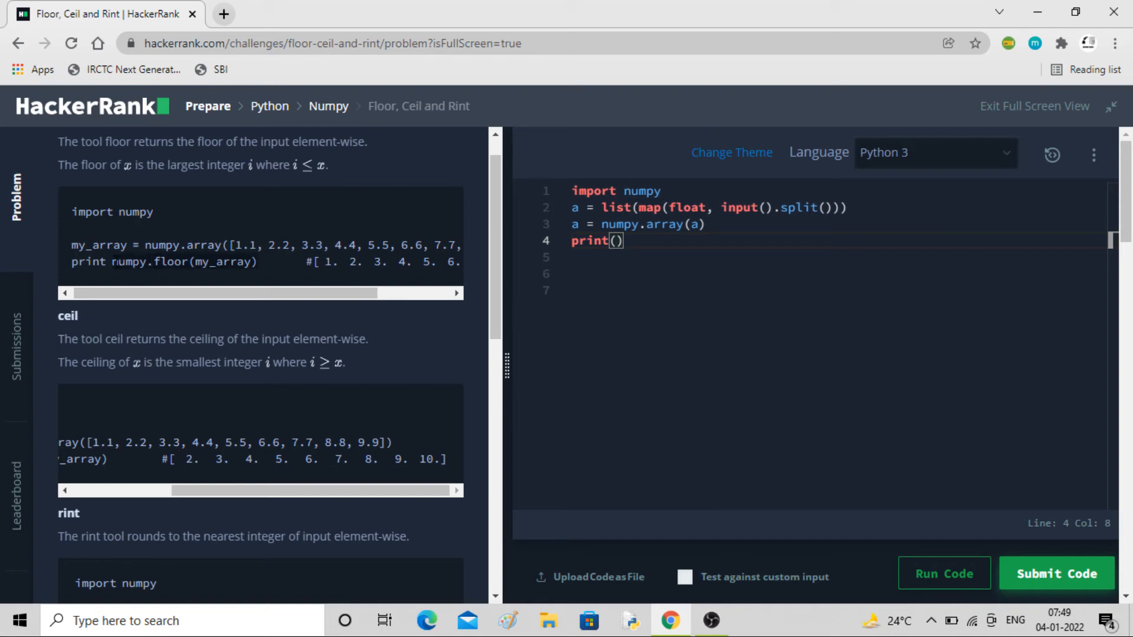
mouse_move(531, 293)
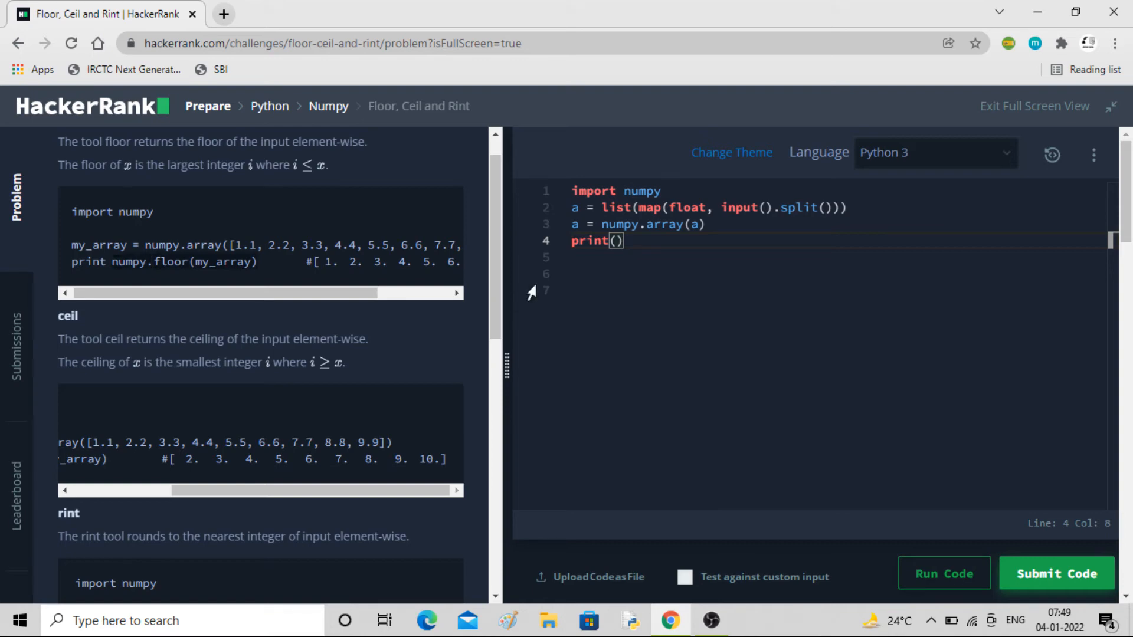
Make line 4 print numpy.floor(a) instead of my_array, with balanced parentheses.
type("numpy.floor(my_array)")
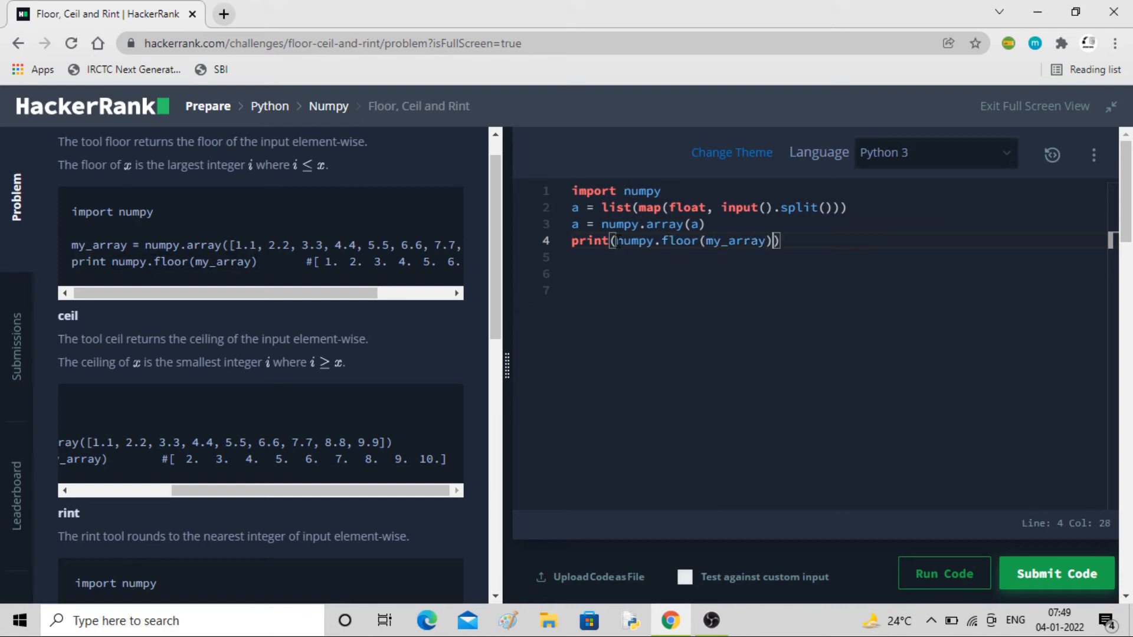
key("Backspace")
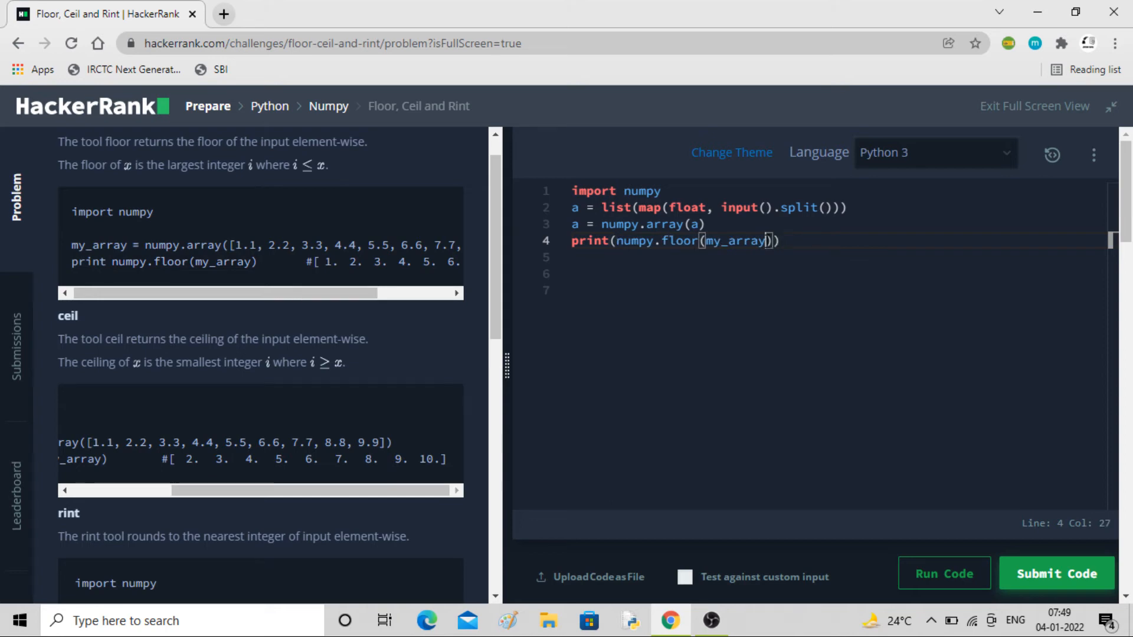
key("Backspace")
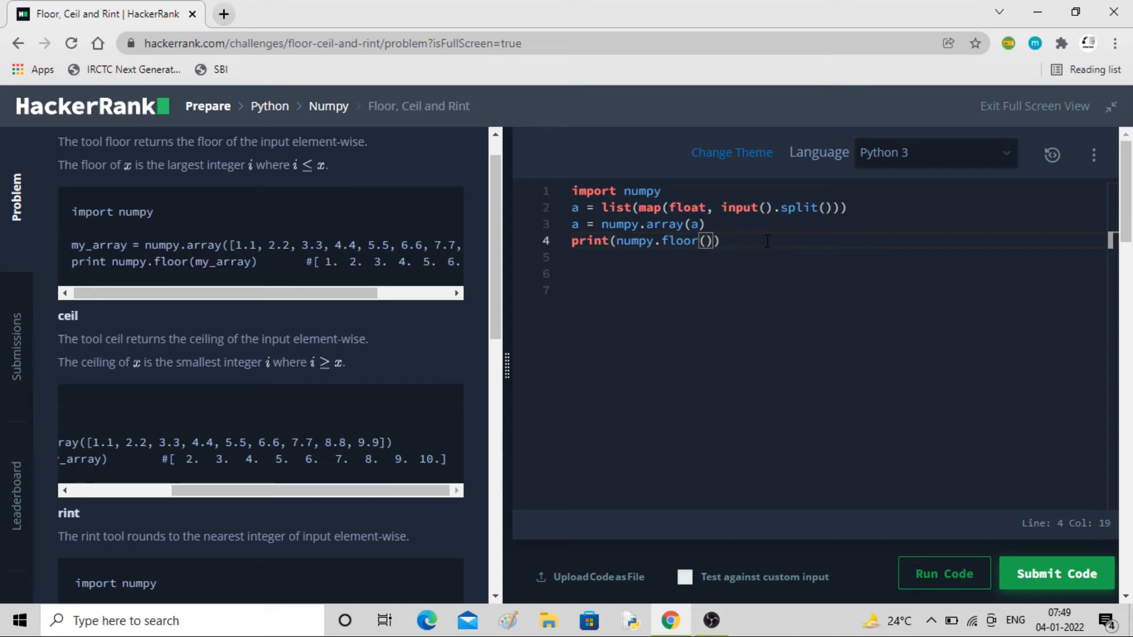
type("a")
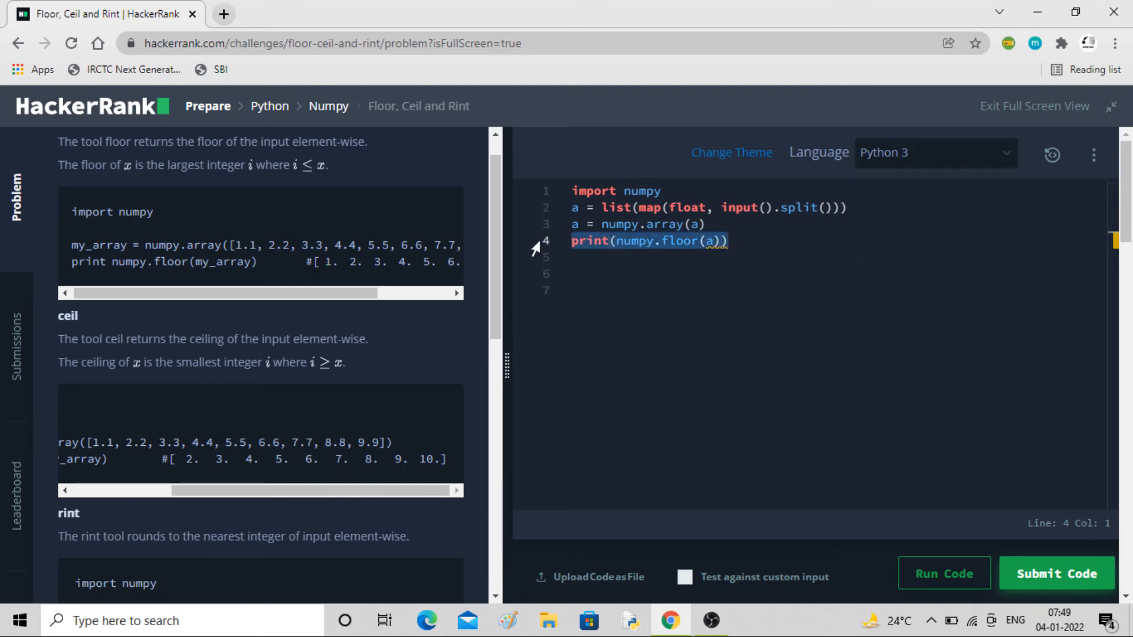
left_click(729, 241)
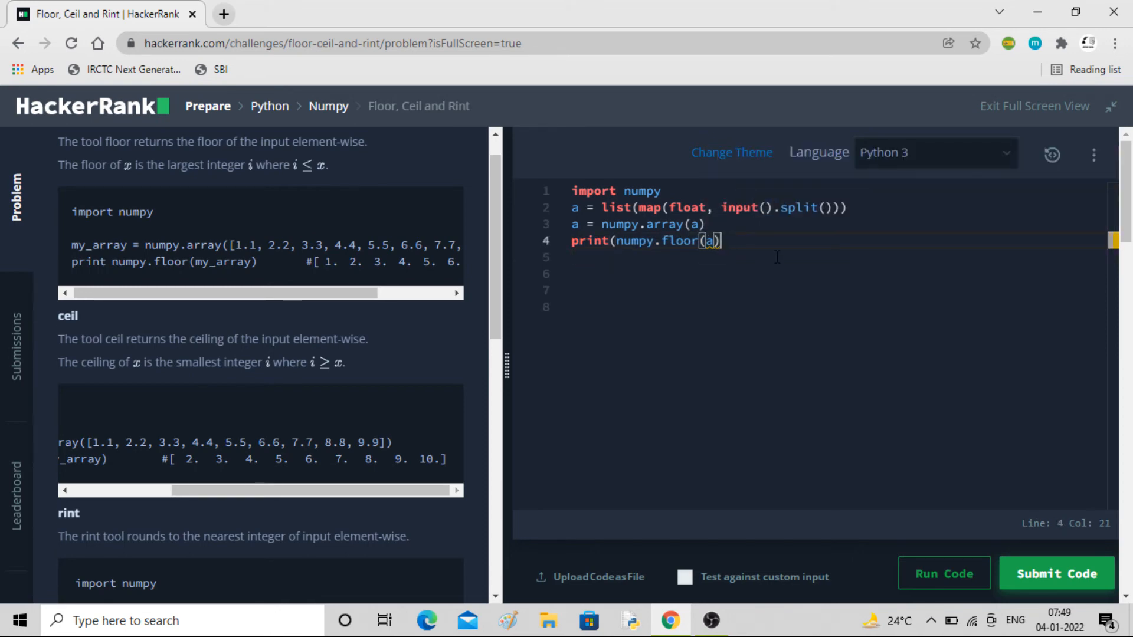
type(")")
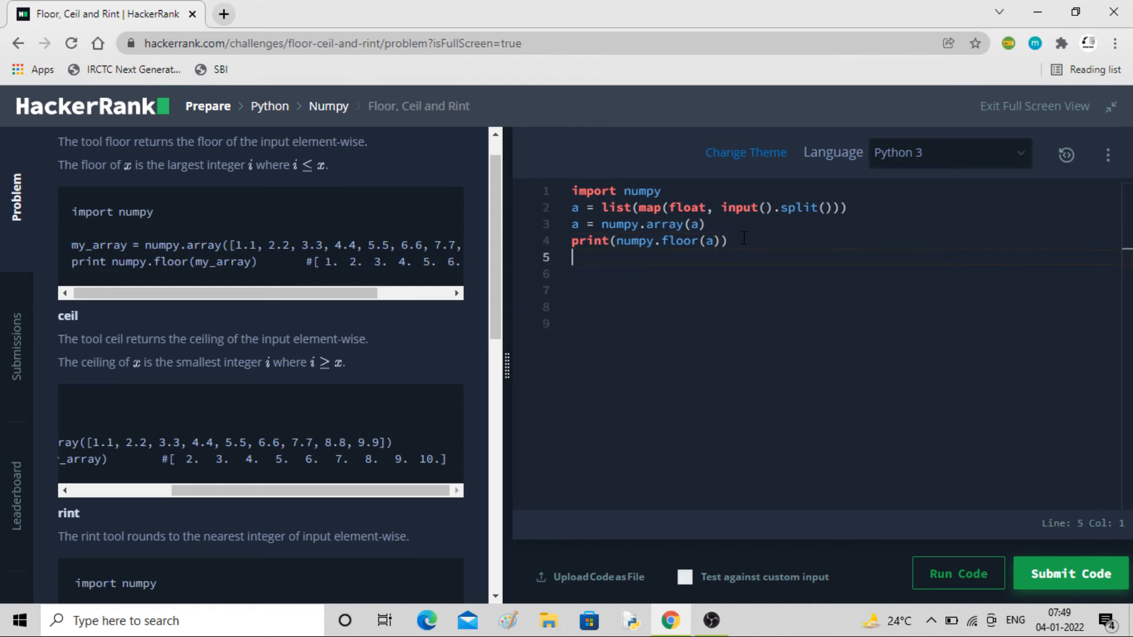
Add print lines for numpy.ceil(a) and numpy.rint(a) below the floor line.
type("print(numpy.floor(a))")
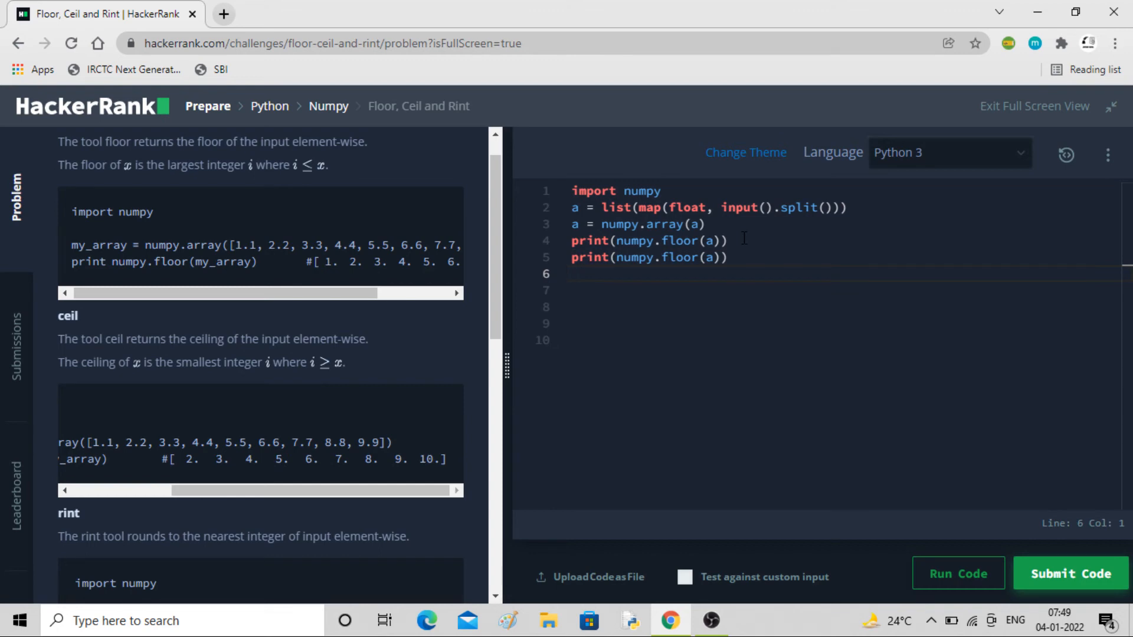
left_click(711, 256)
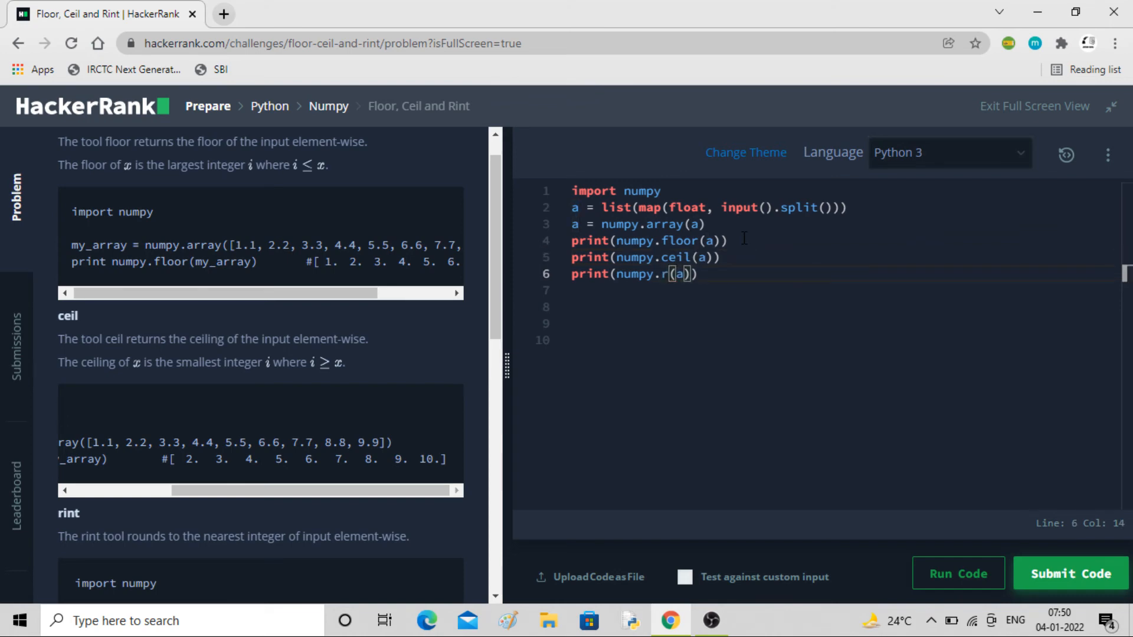
type("int")
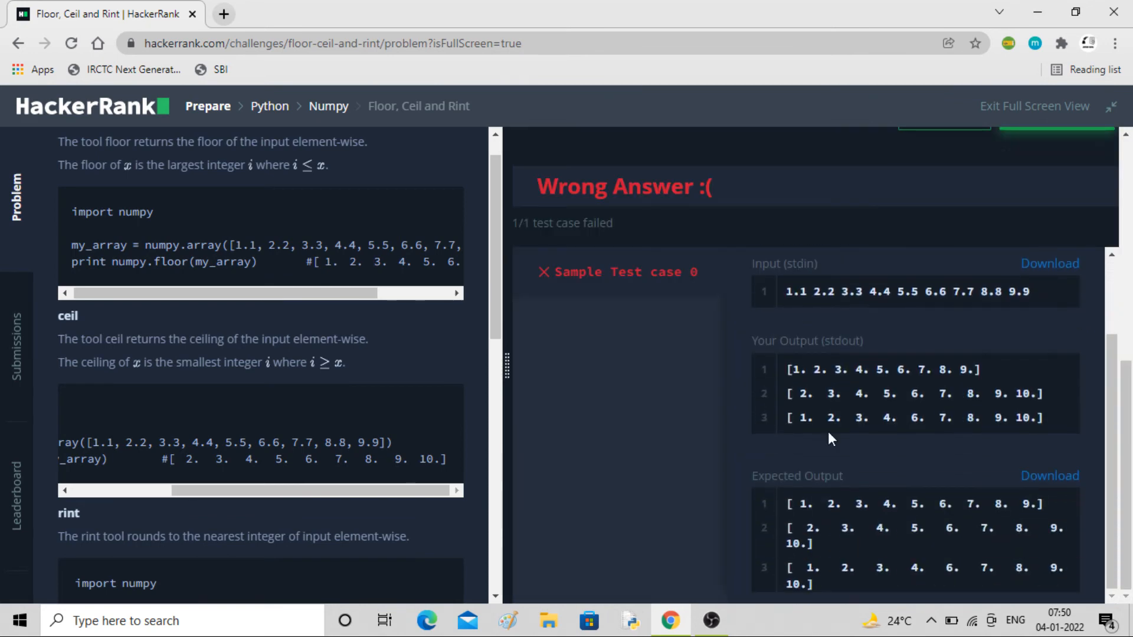
mouse_move(838, 358)
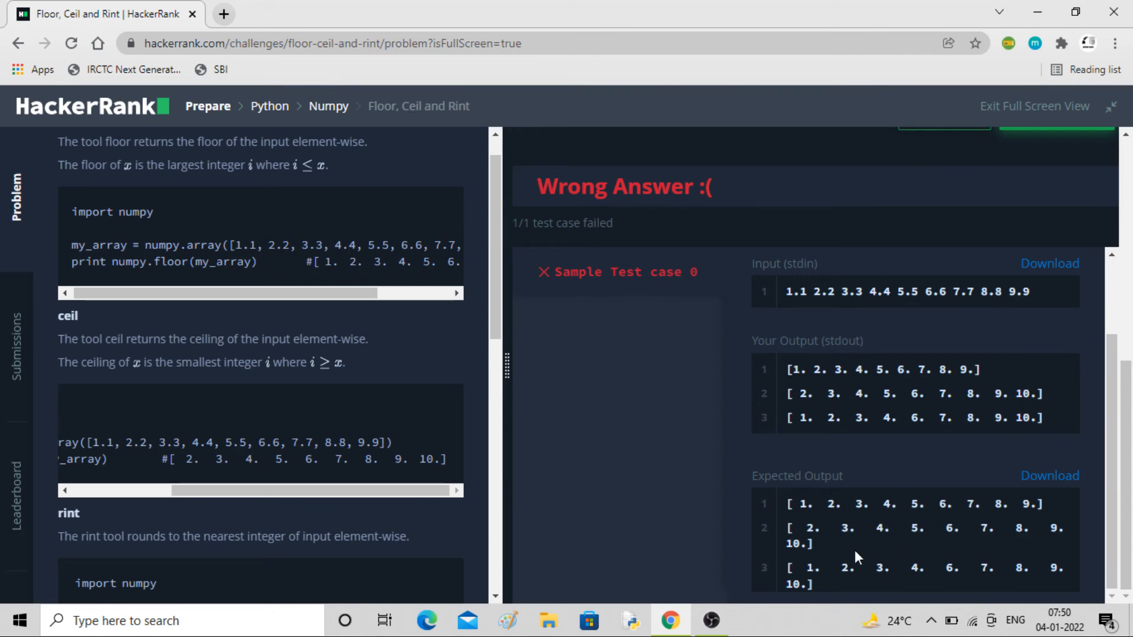
mouse_move(840, 522)
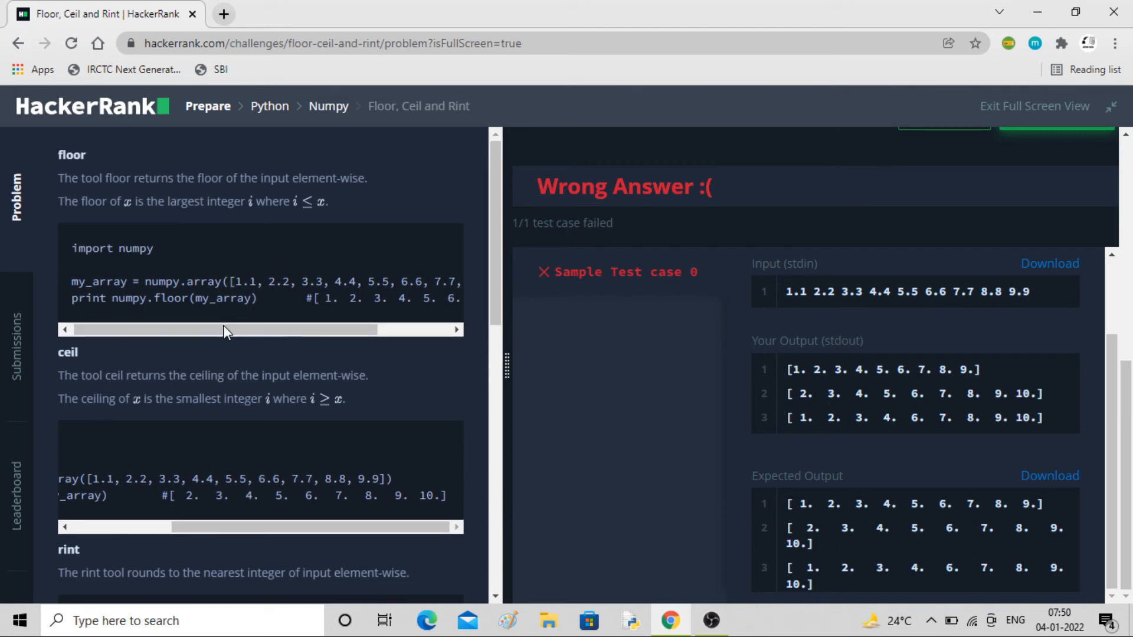
Scroll the problem statement to the note recommending legacy print options.
scroll("down", 3)
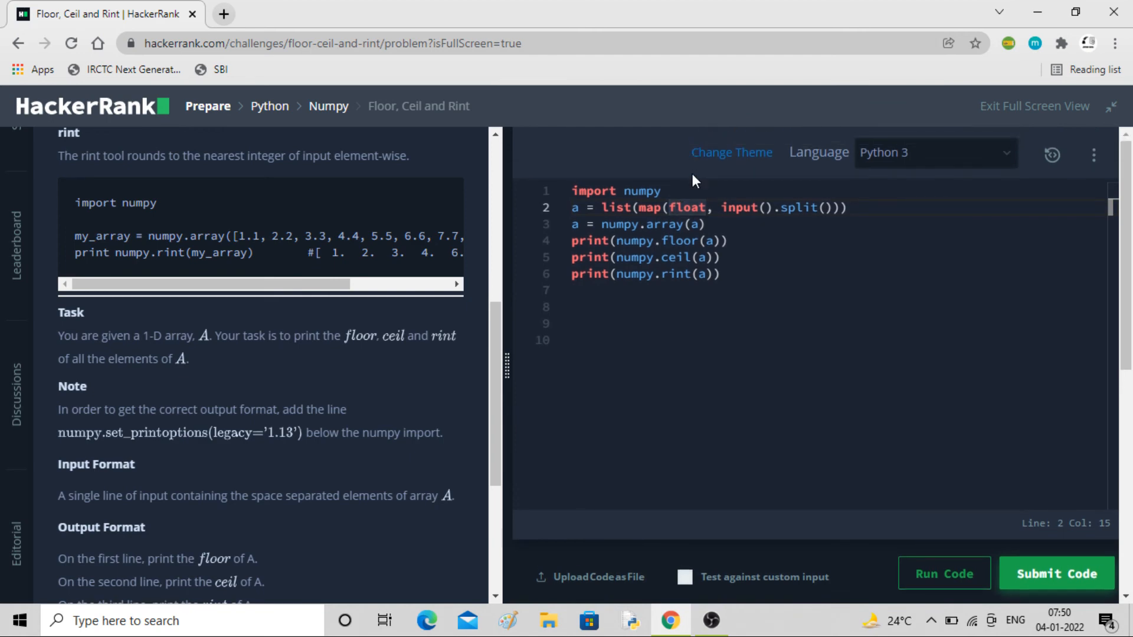
Add numpy.set_printoptions(legacy='1.13') on a new line under the import.
key("Enter")
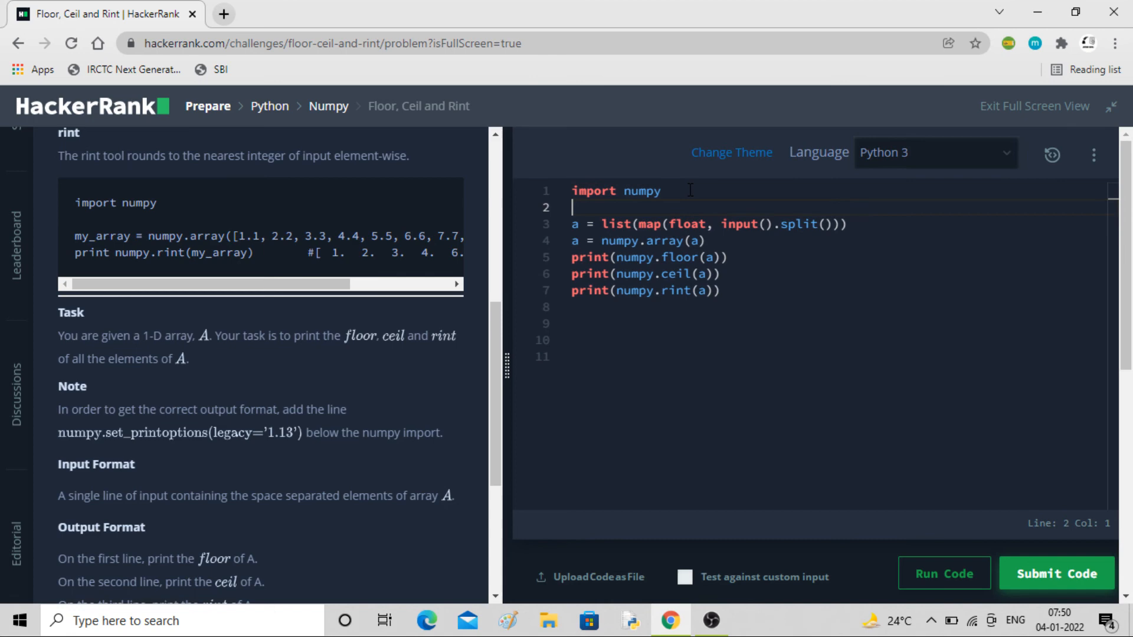
type("numpy")
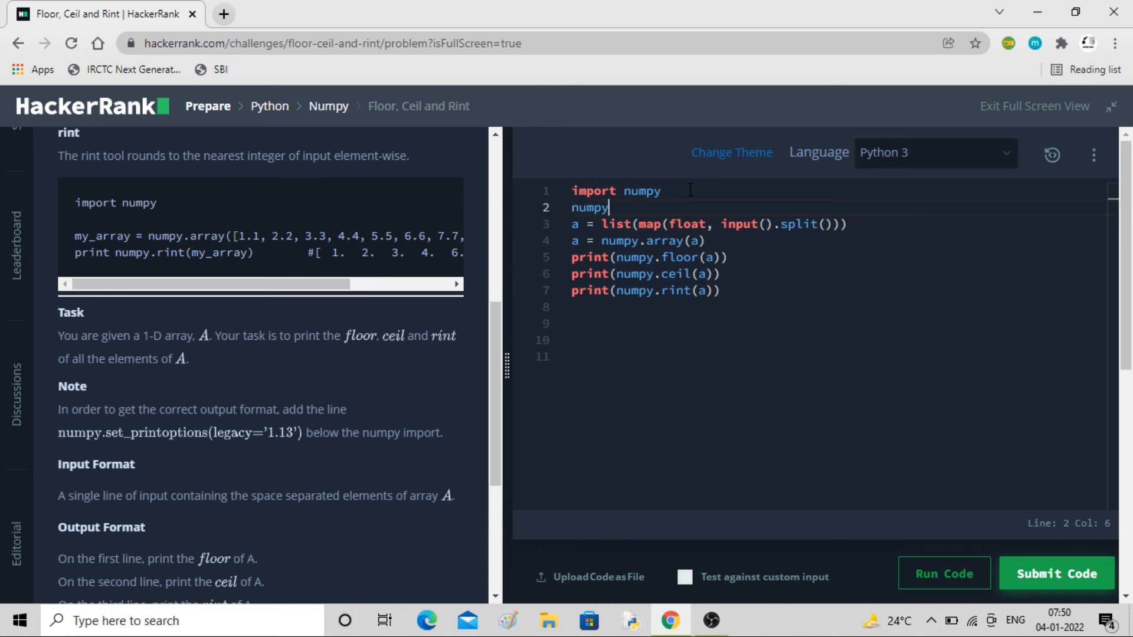
type(".set")
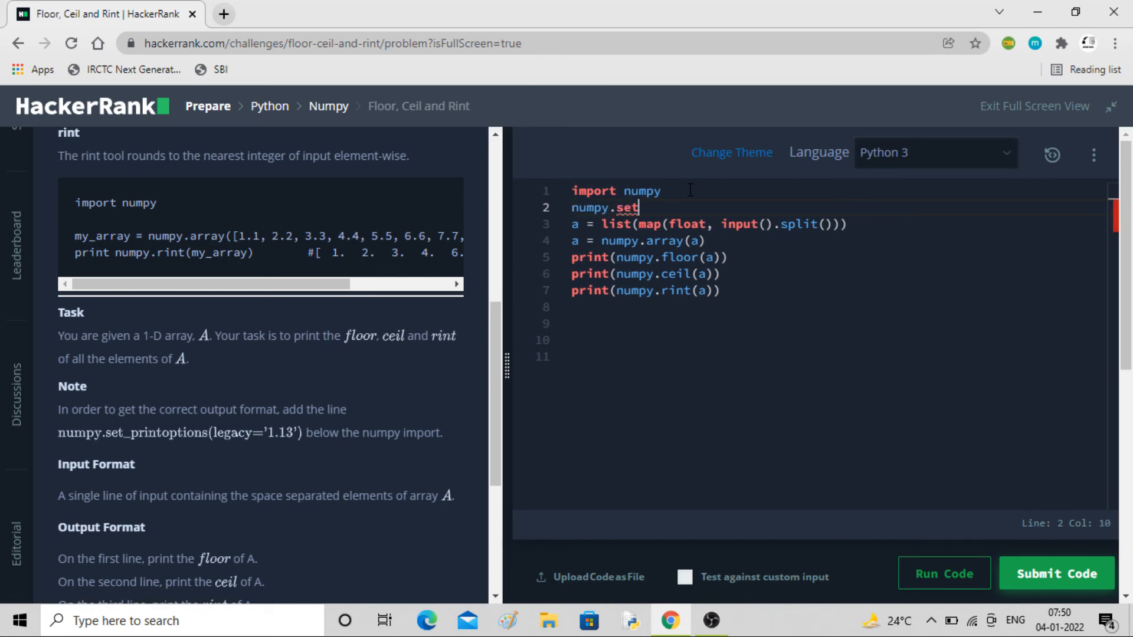
type("_pr")
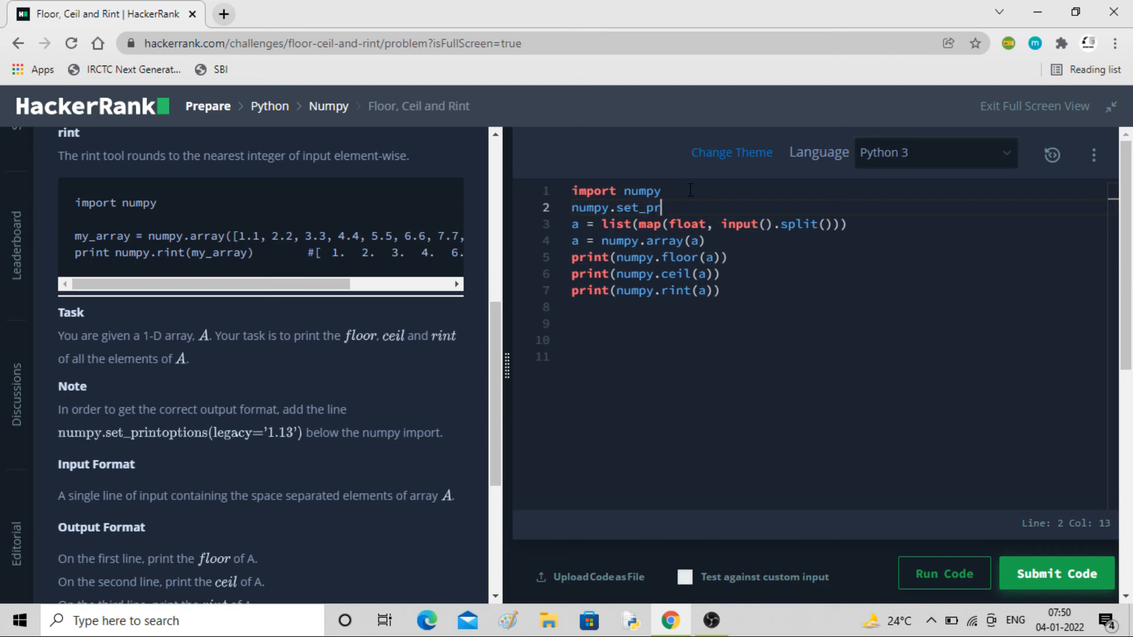
type("int")
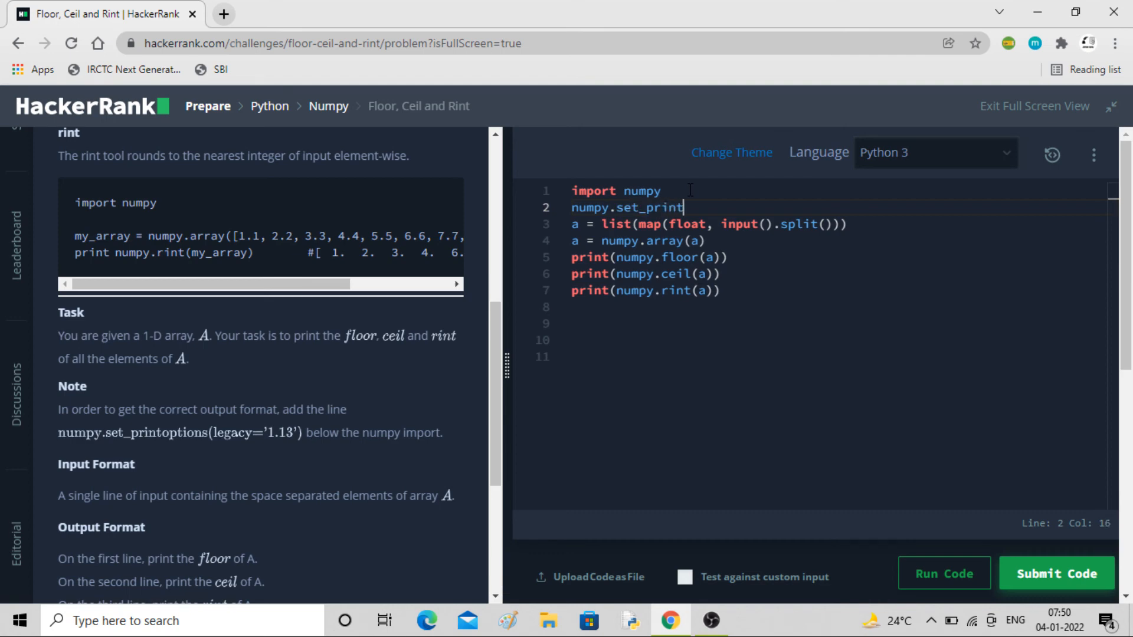
type("opti")
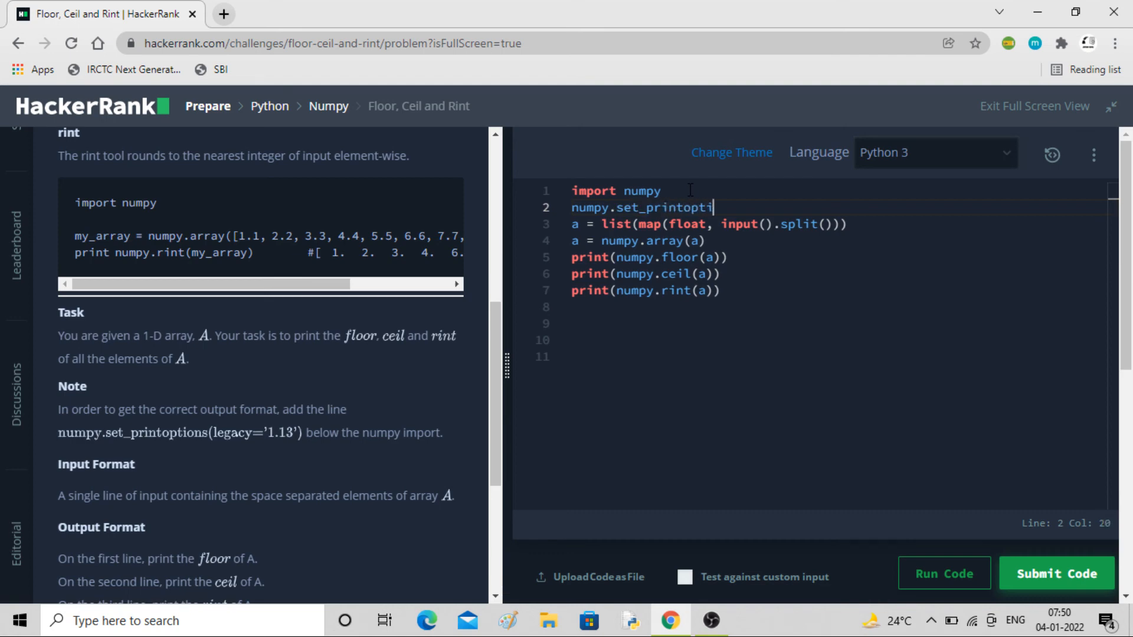
type("ons")
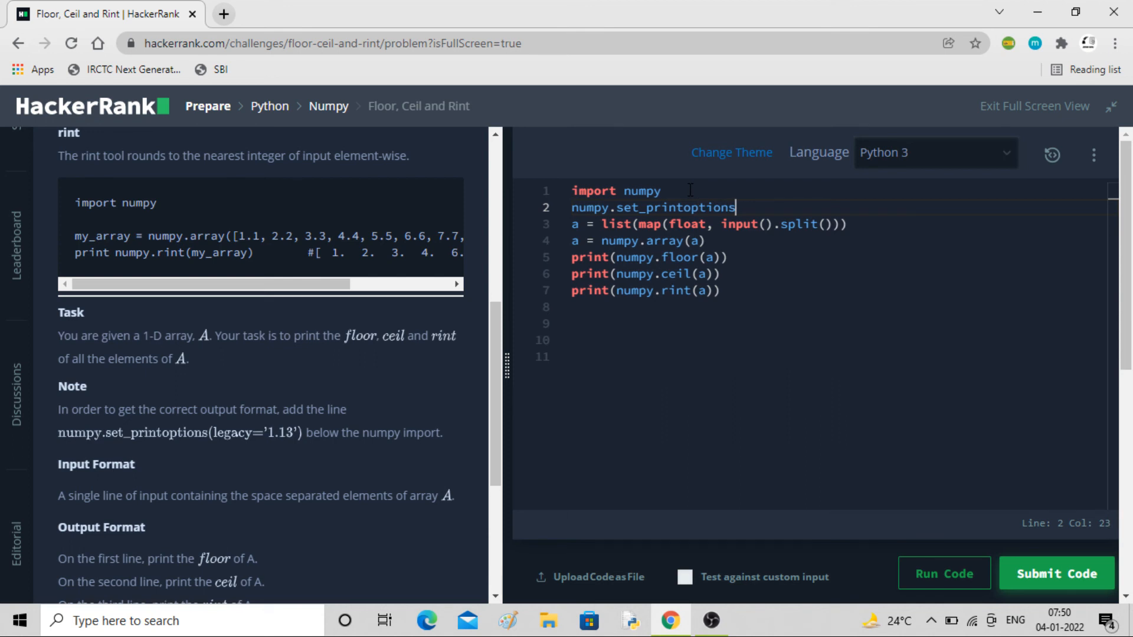
type("(leg")
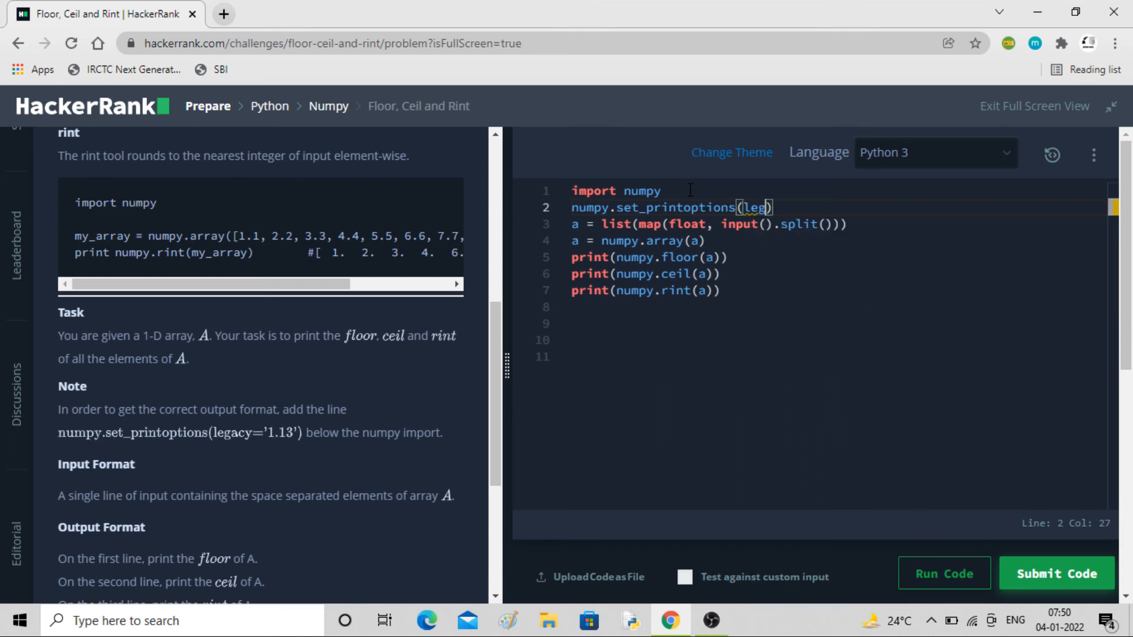
type("acy=\"")
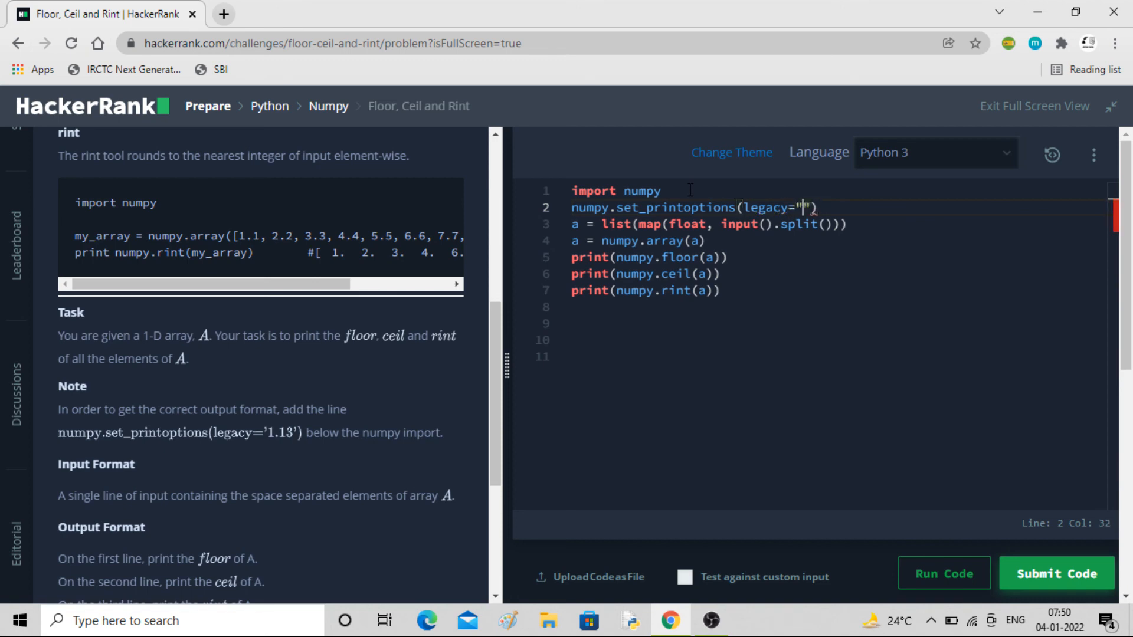
type("1")
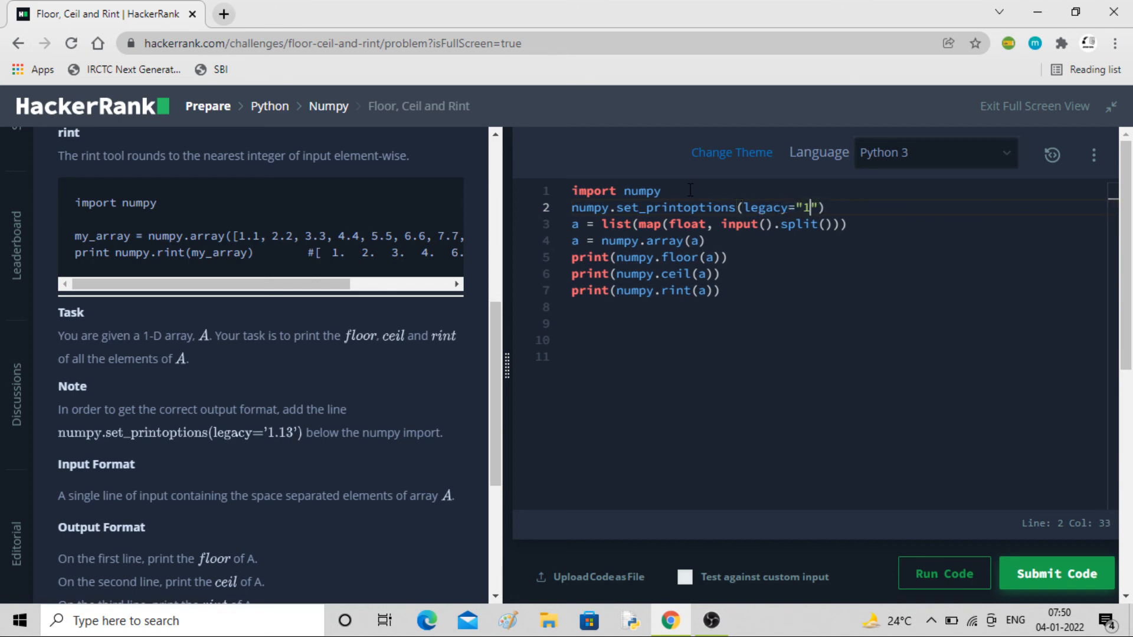
type(".13")
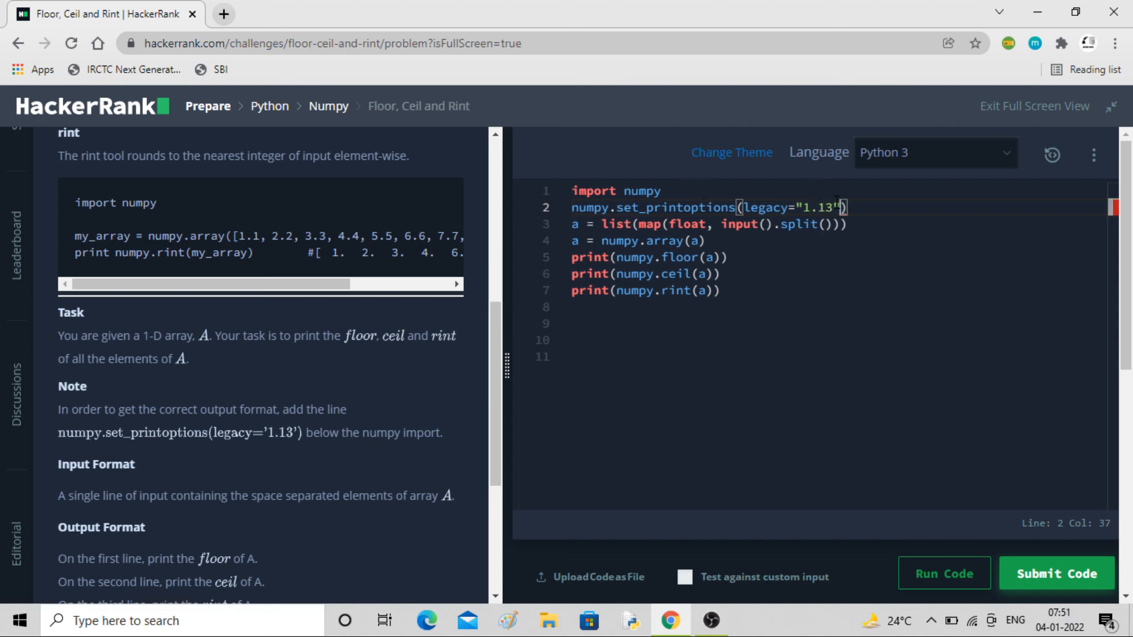
key("Backspace")
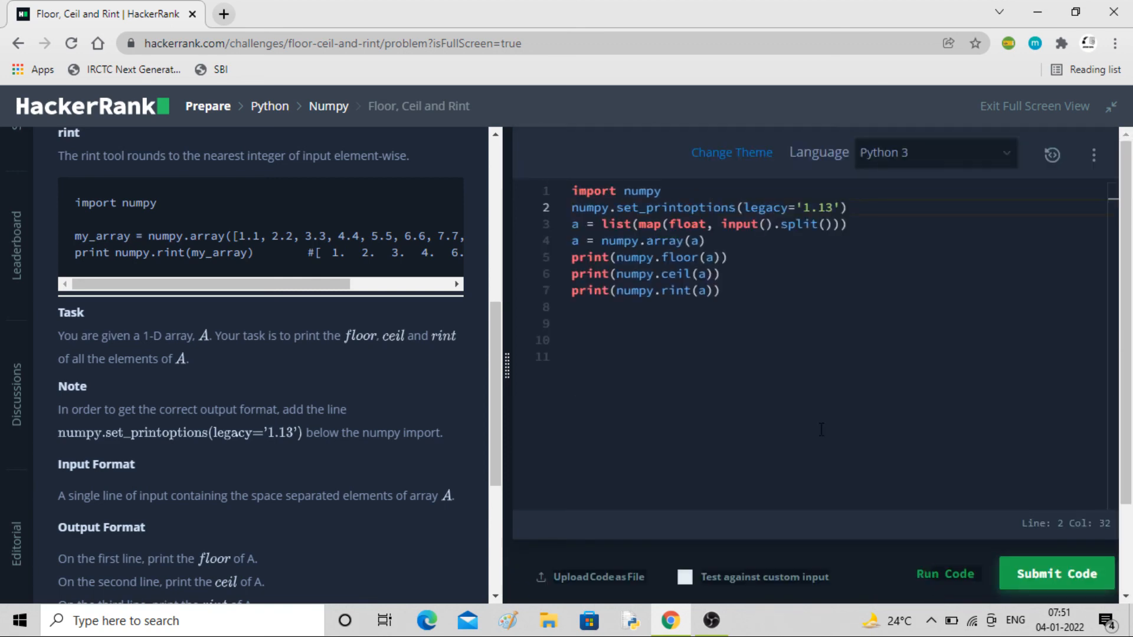
Run the code and confirm Sample Test case 0 passes.
left_click(944, 573)
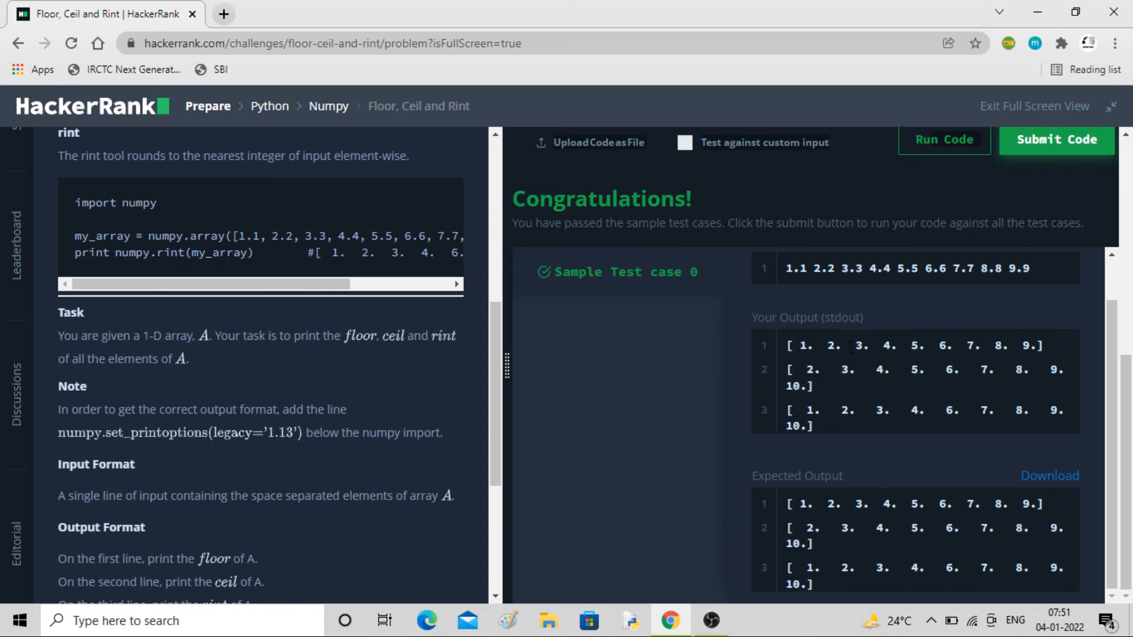
mouse_move(919, 433)
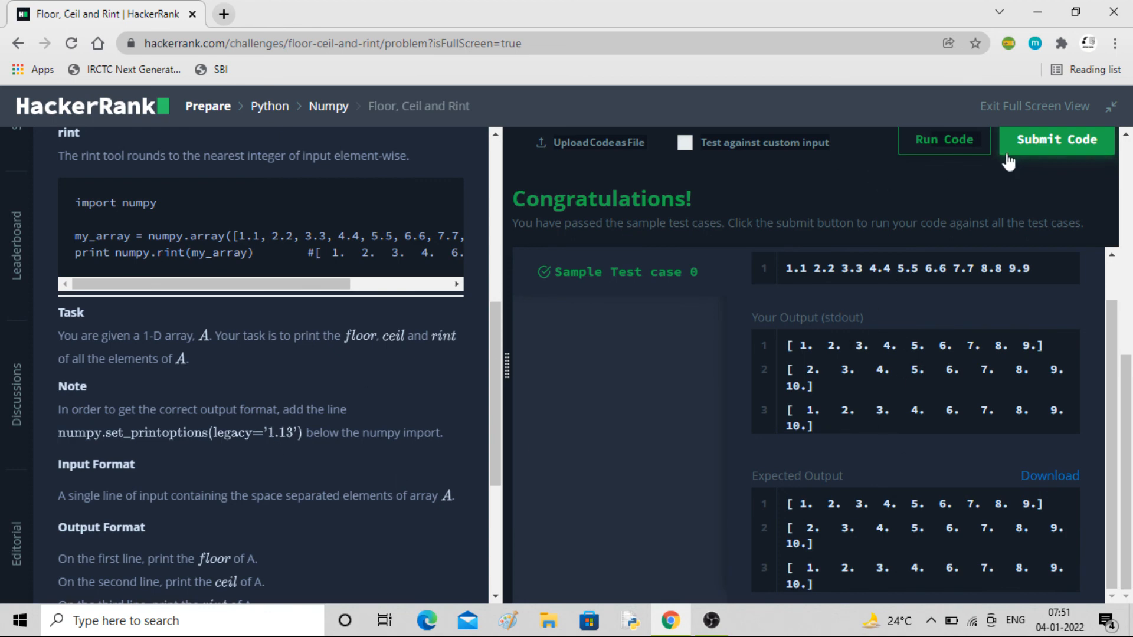
Submit the solution and confirm all three test cases pass.
left_click(1056, 139)
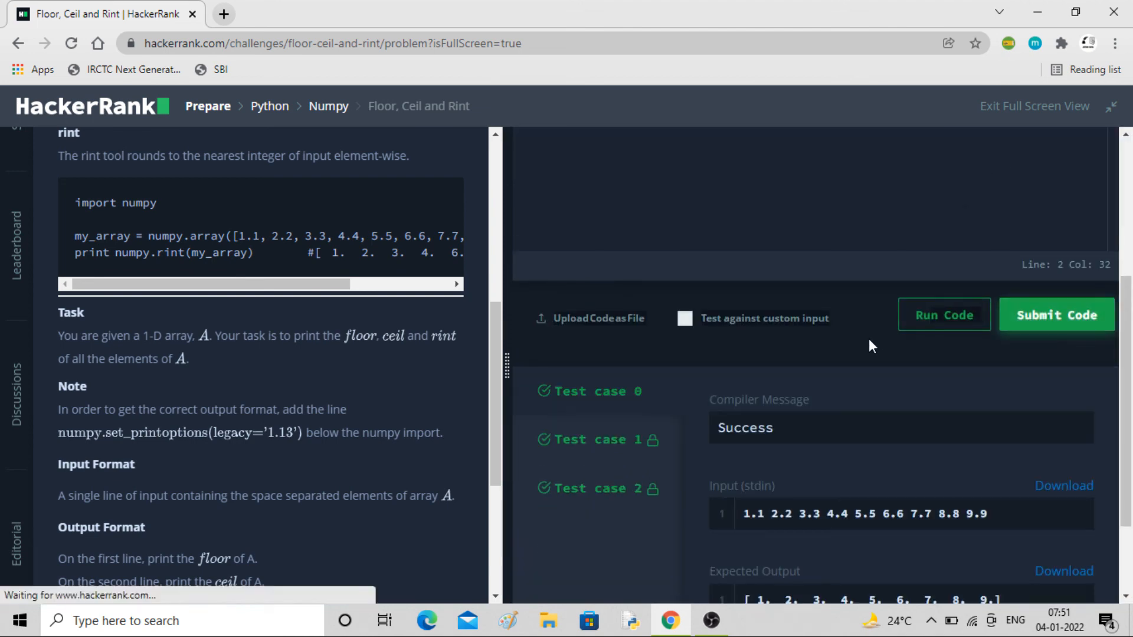
left_click(1056, 314)
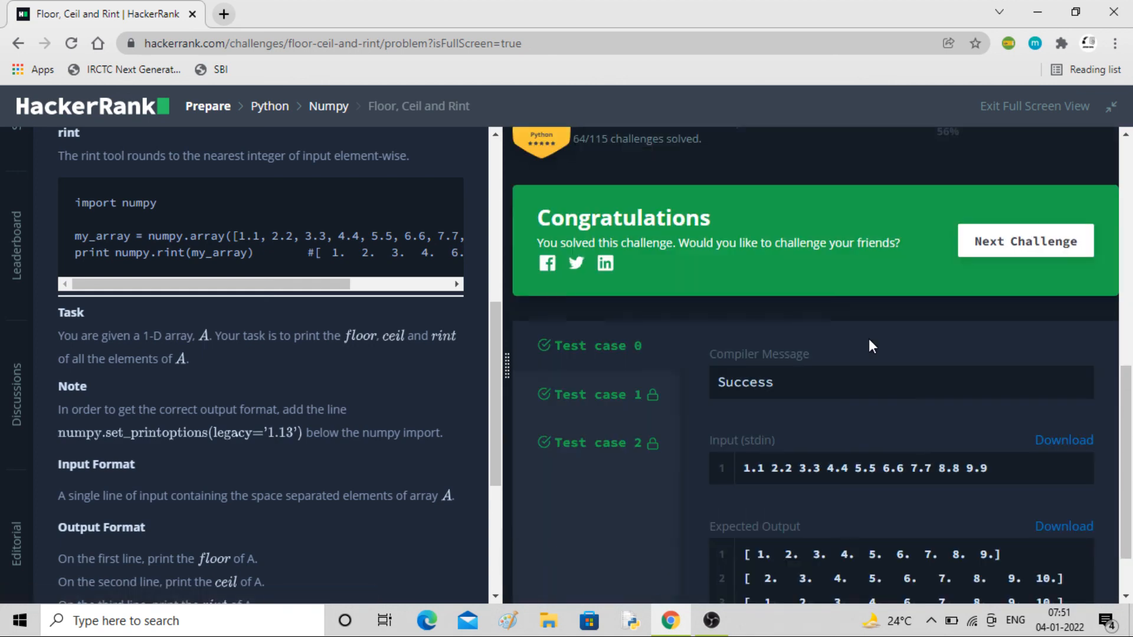